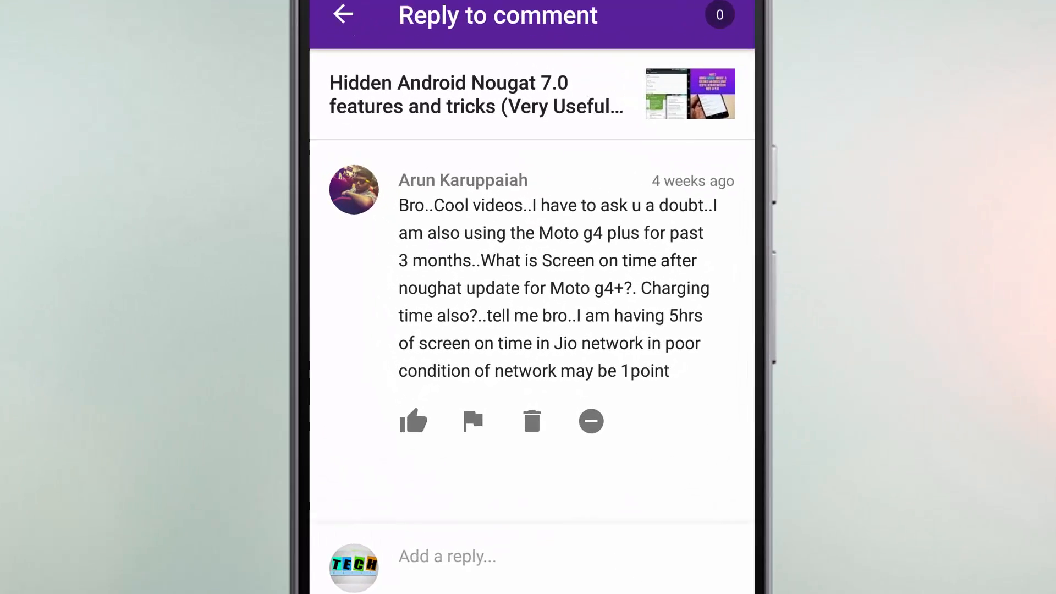
Step: Enter last name 'Pandey' and the email address, accepting the autofill suggestion
scroll("down", 3)
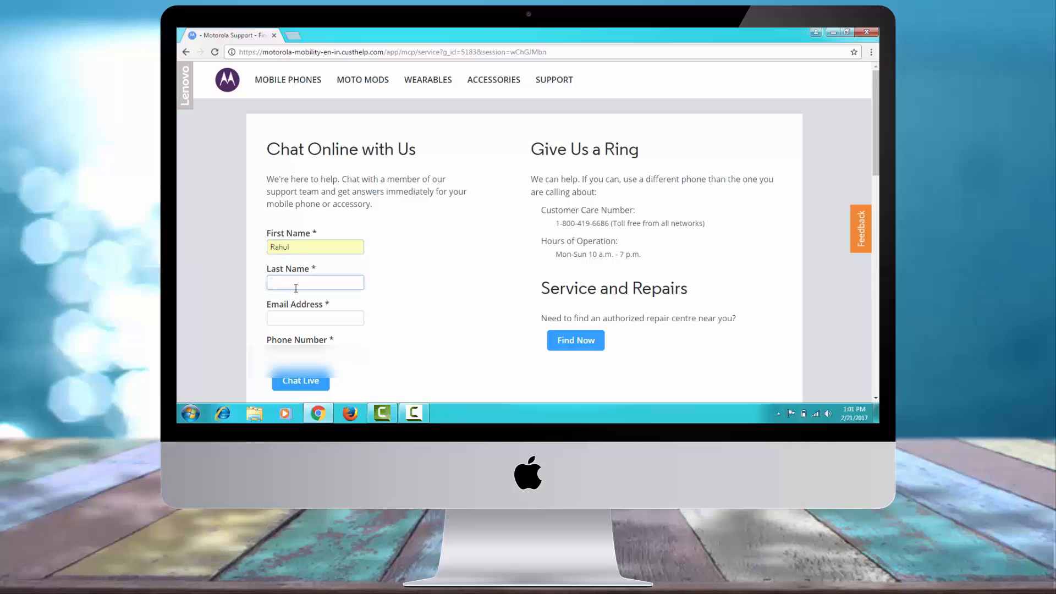
type("Pandey")
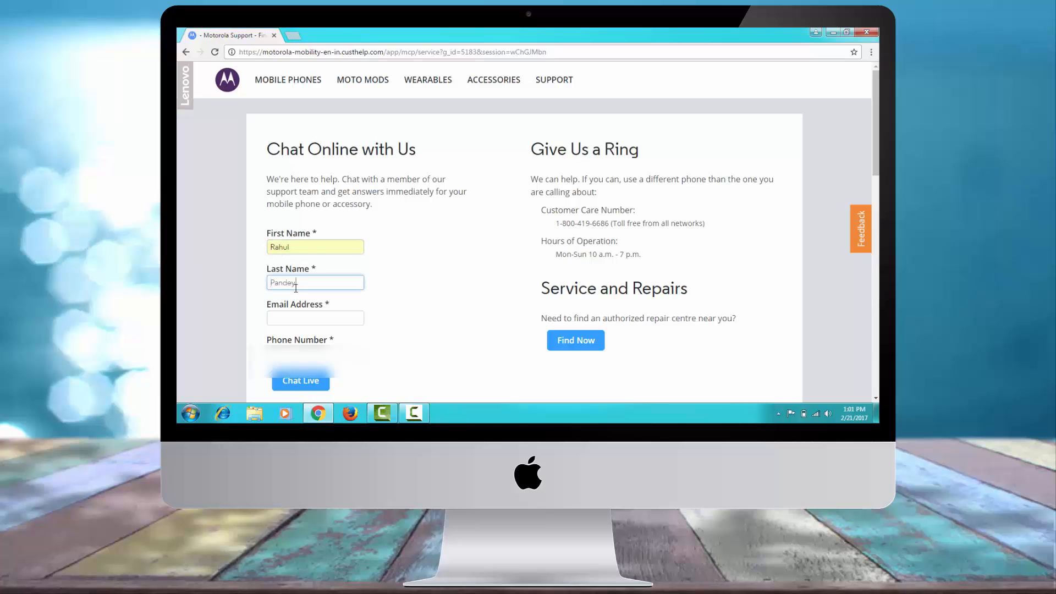
left_click(315, 317)
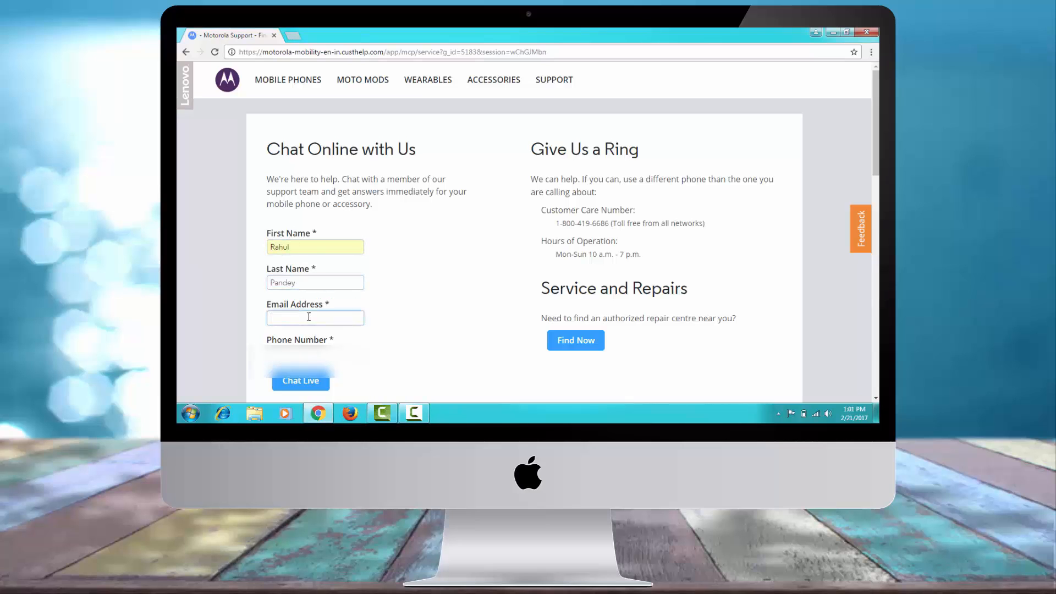
type("rahulp")
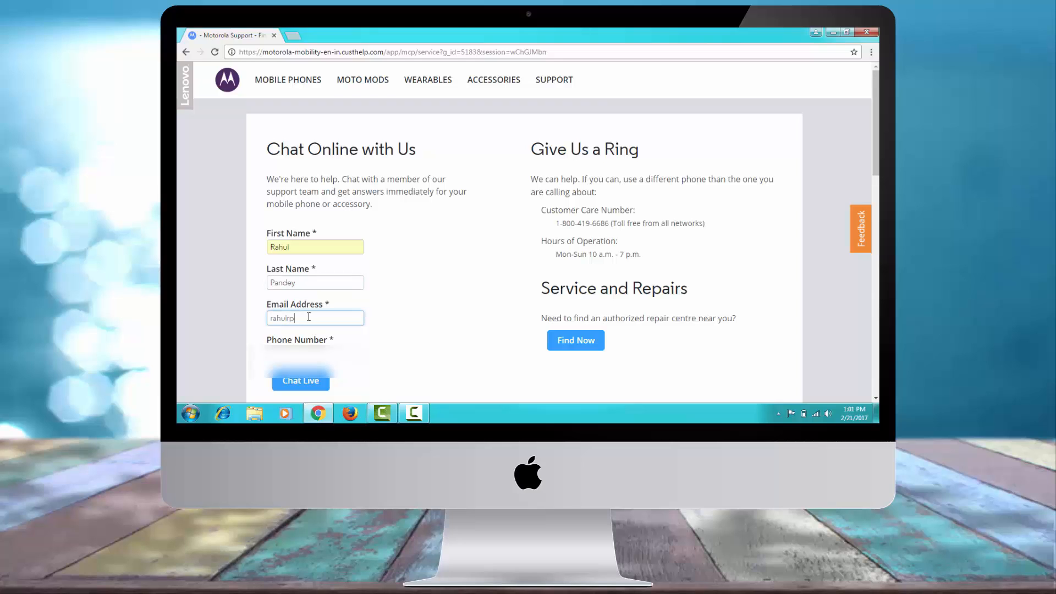
key("Backspace")
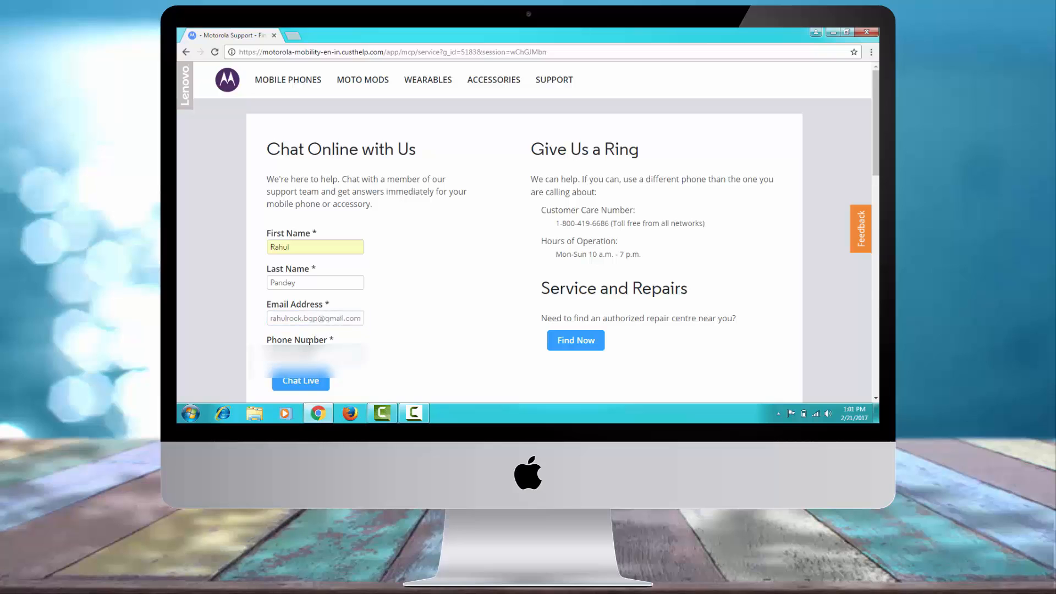
Step: Start the live chat and wait in the queue for an available agent
left_click(300, 381)
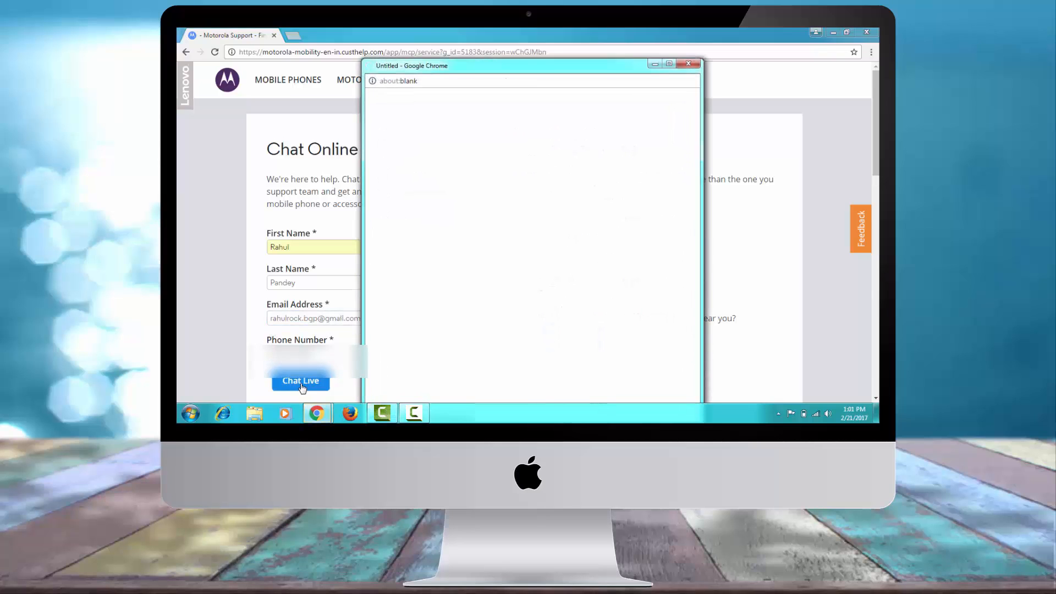
left_click(300, 381)
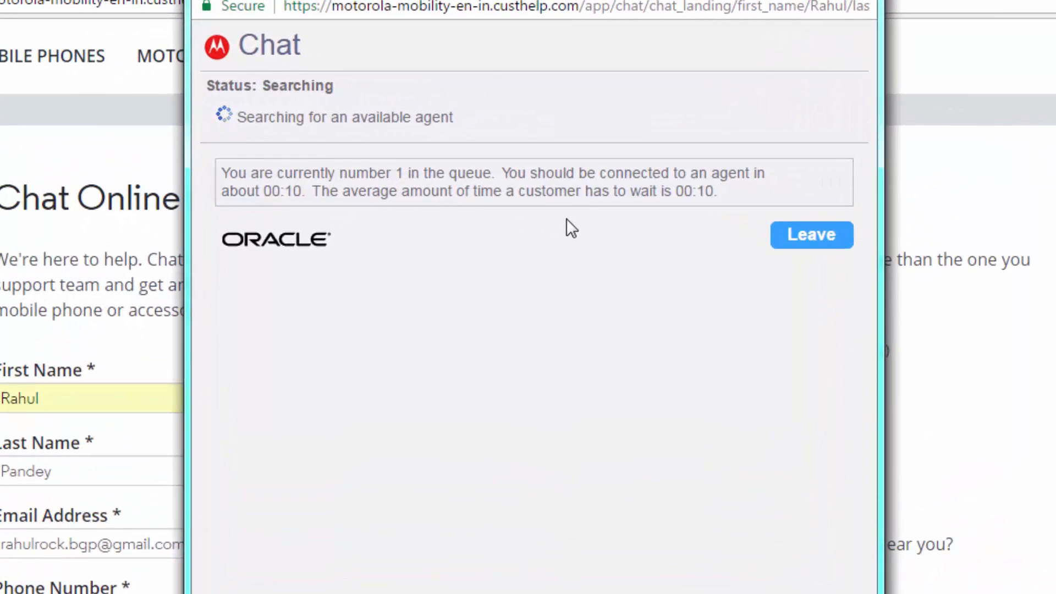
mouse_move(544, 264)
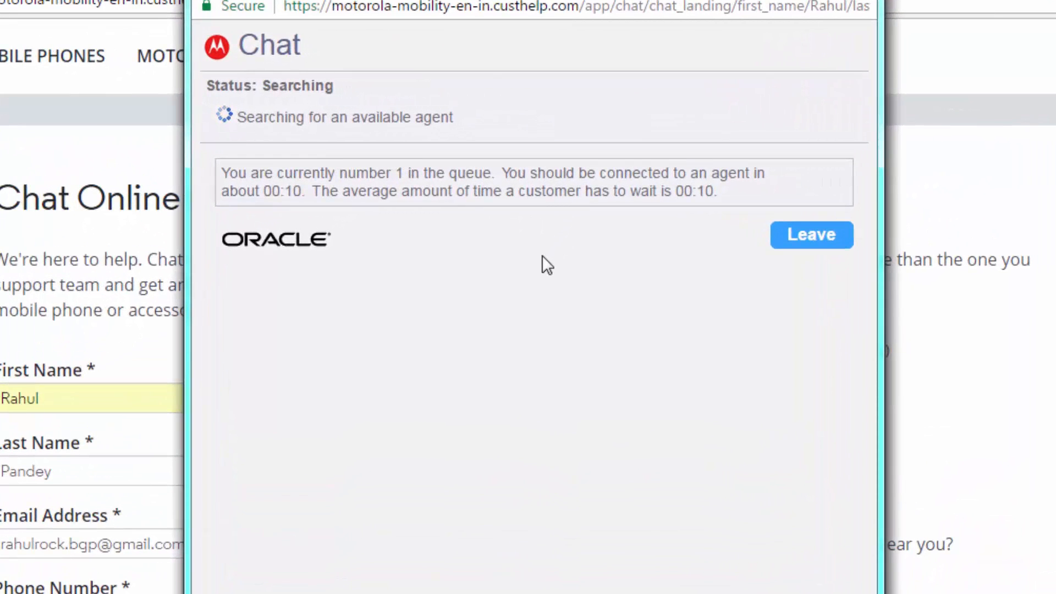
mouse_move(517, 325)
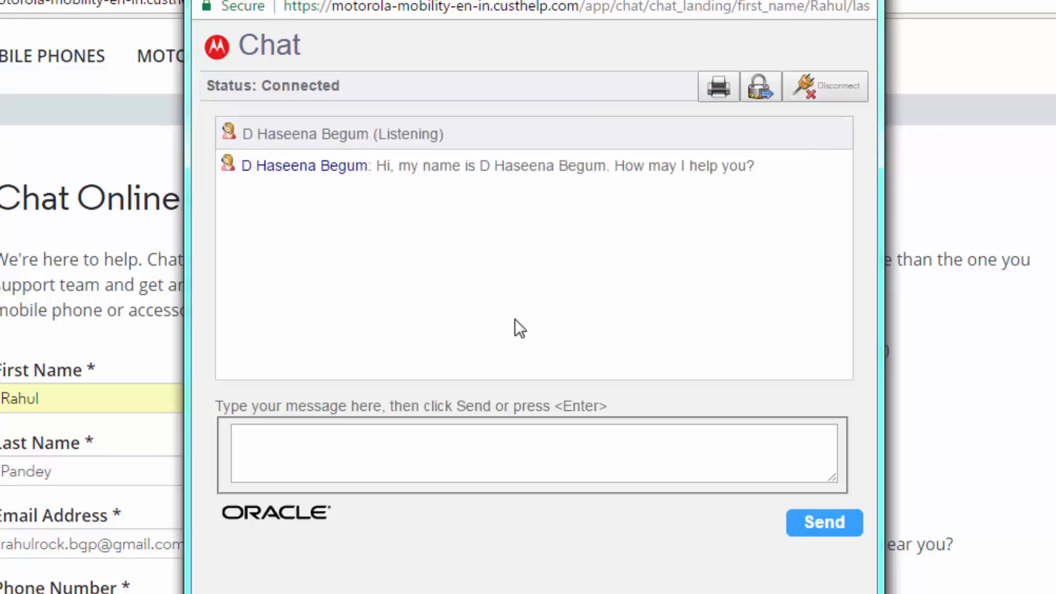
Step: Send the greeting as Rahul and describe the Moto G4 Plus Nougat battery drain affecting thousands of units
left_click(532, 458)
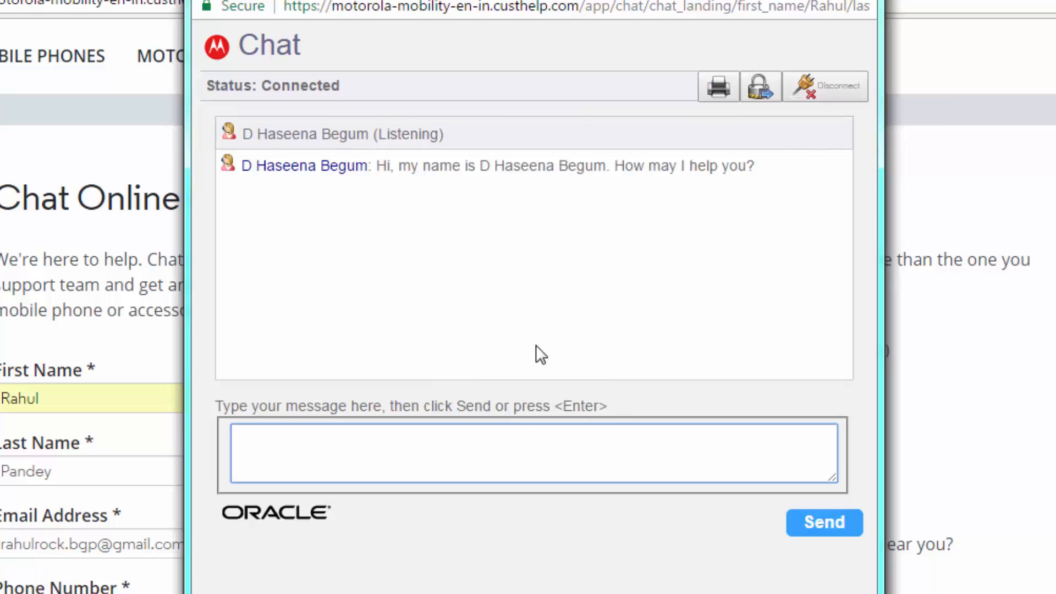
type("Hey my name is rahul and i had queries related to a")
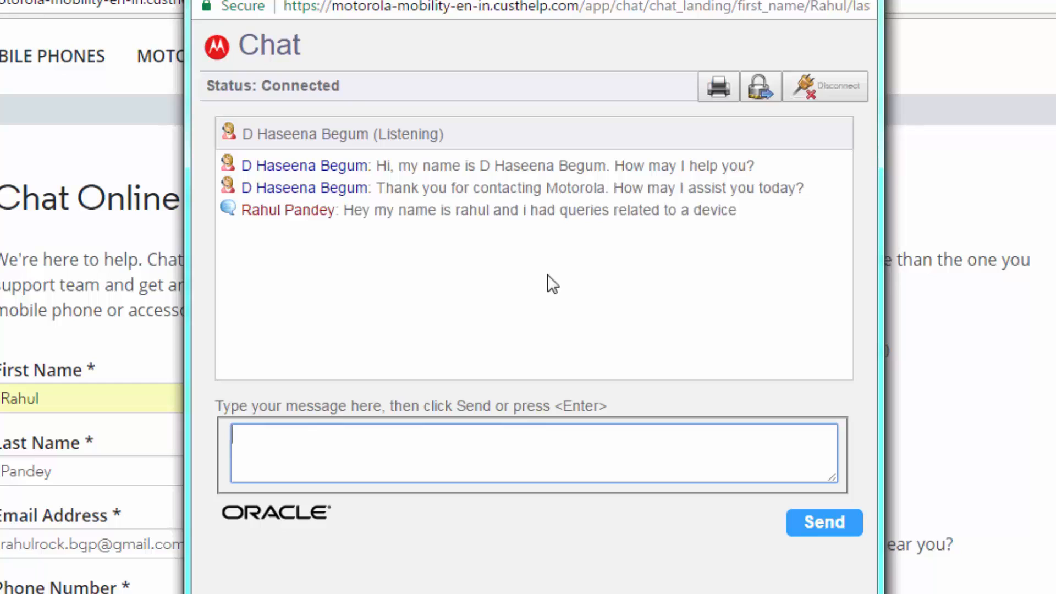
type("Name-")
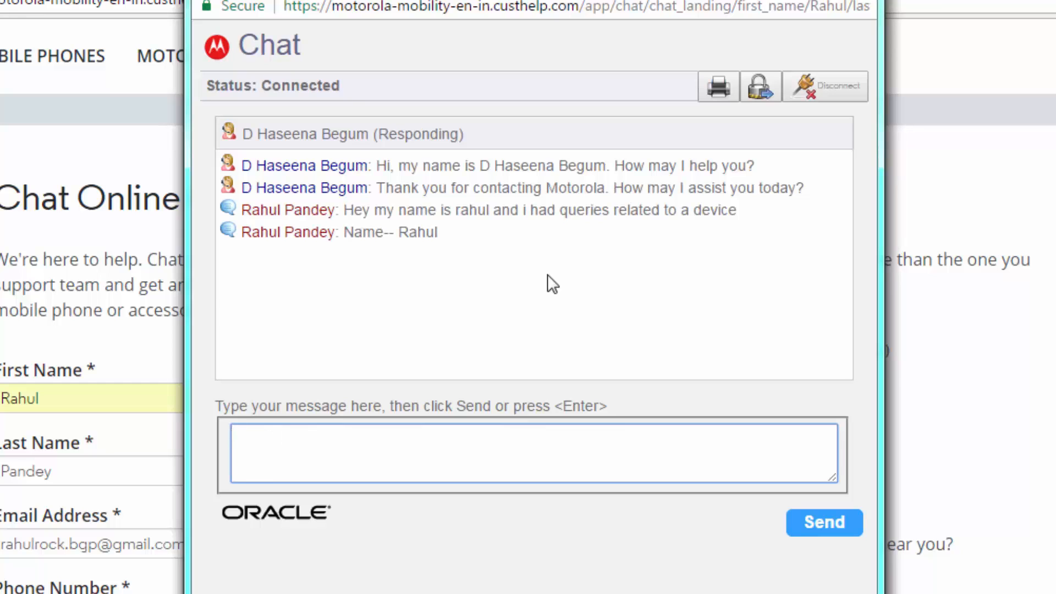
type("So i am a tec")
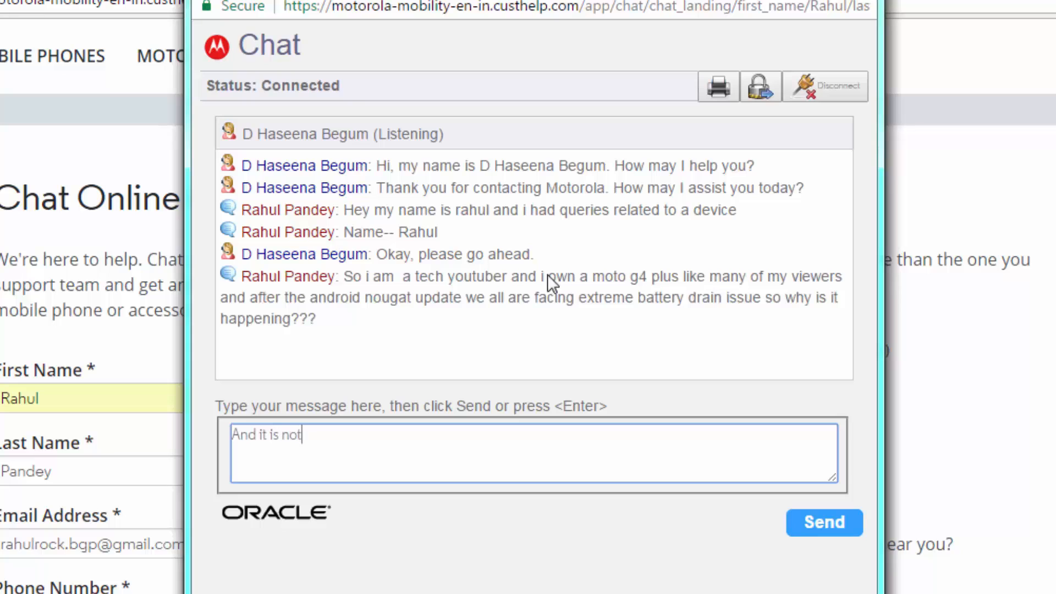
type("just on my")
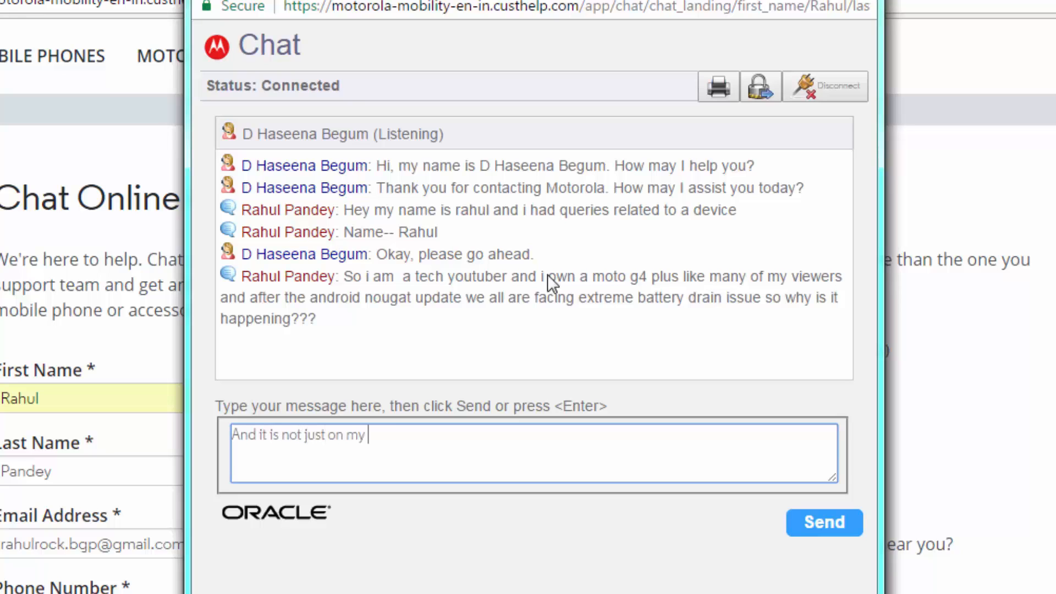
type("piece")
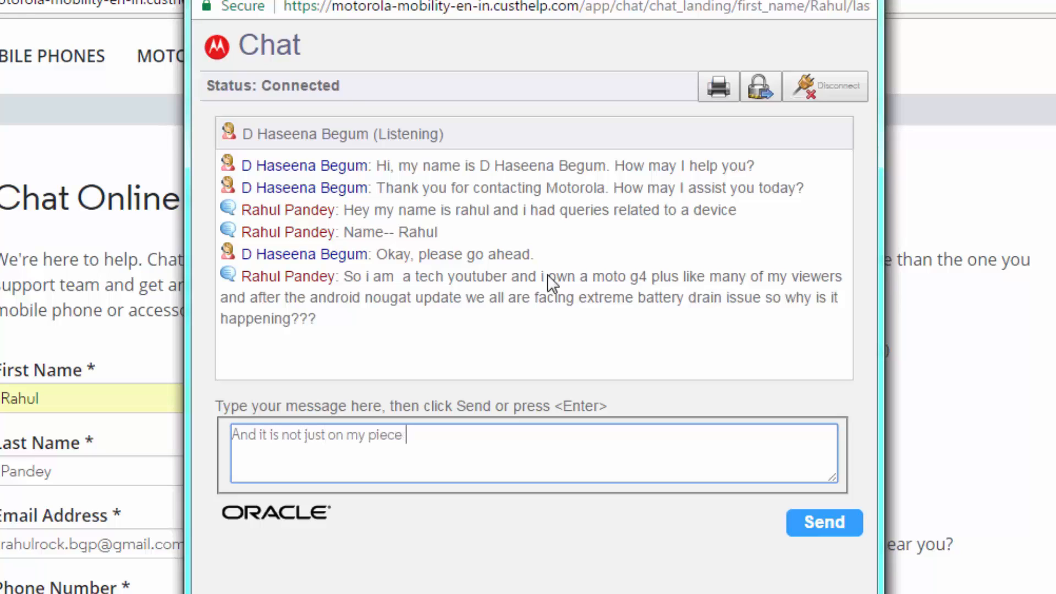
type("b")
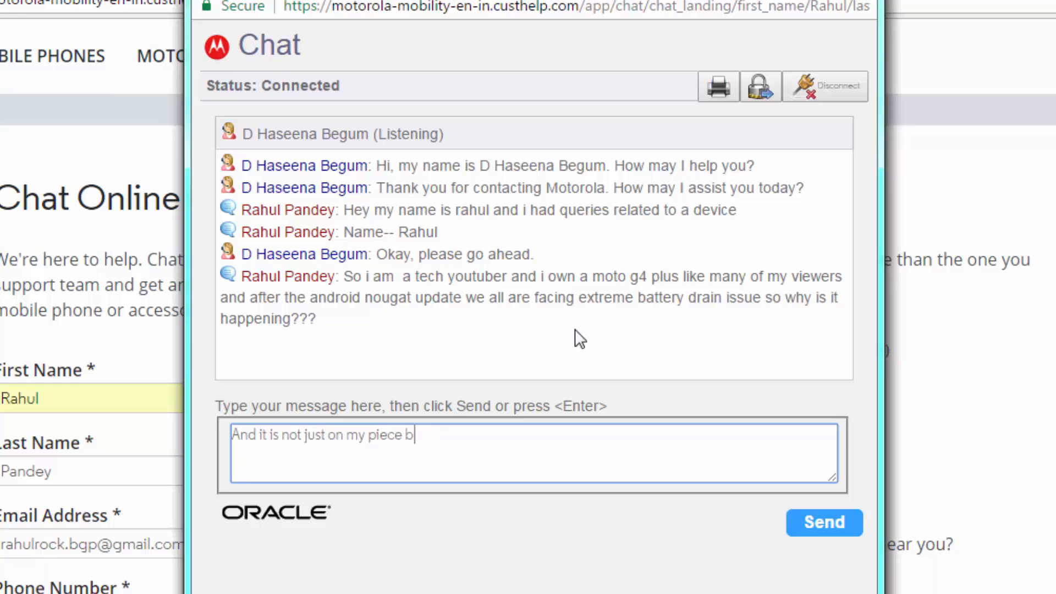
type("ut it is")
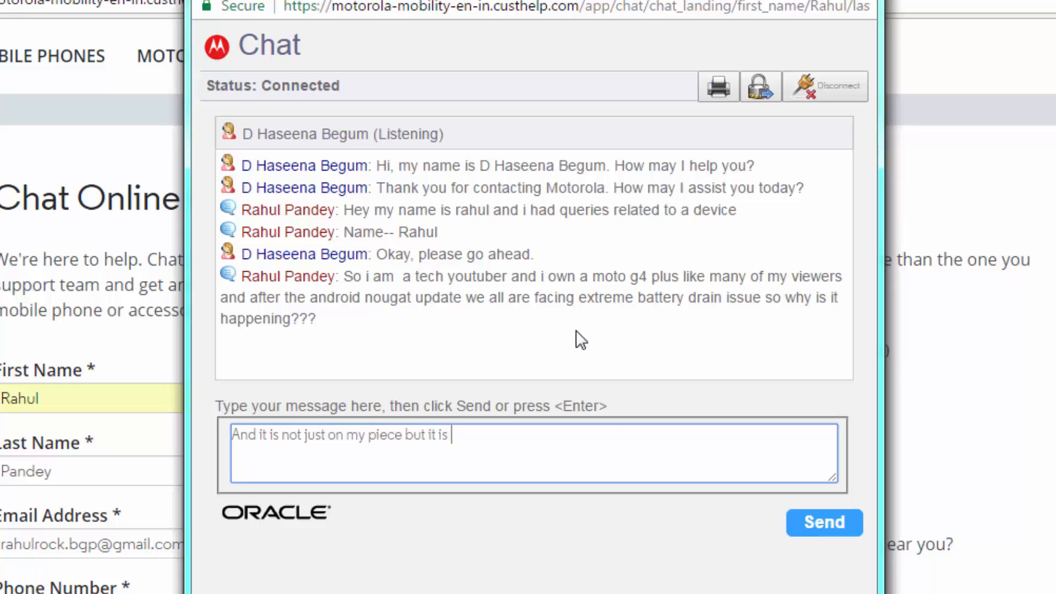
type("literally on about 1000s of pieces!!!")
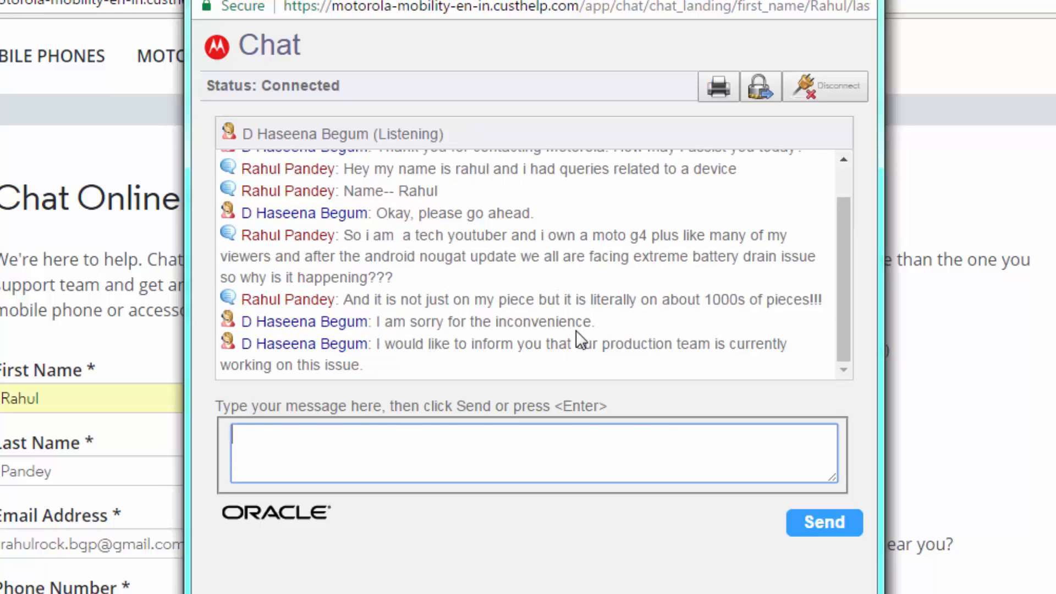
Step: Send the question asking what Motorola will do and why the battery is draining
type("So what are they going to do and why is the battery currently draining why is")
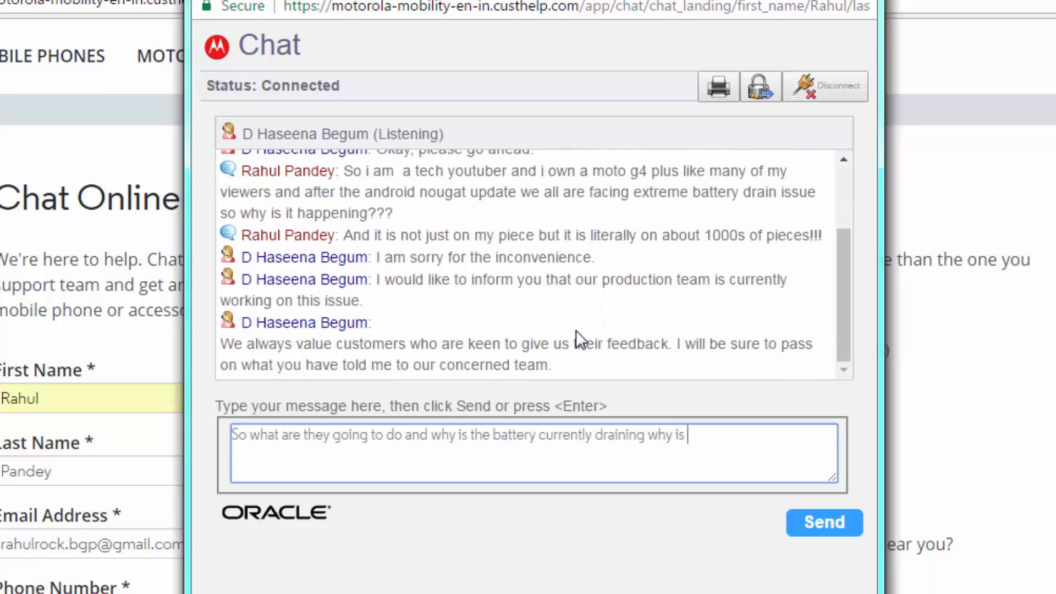
type("it happen")
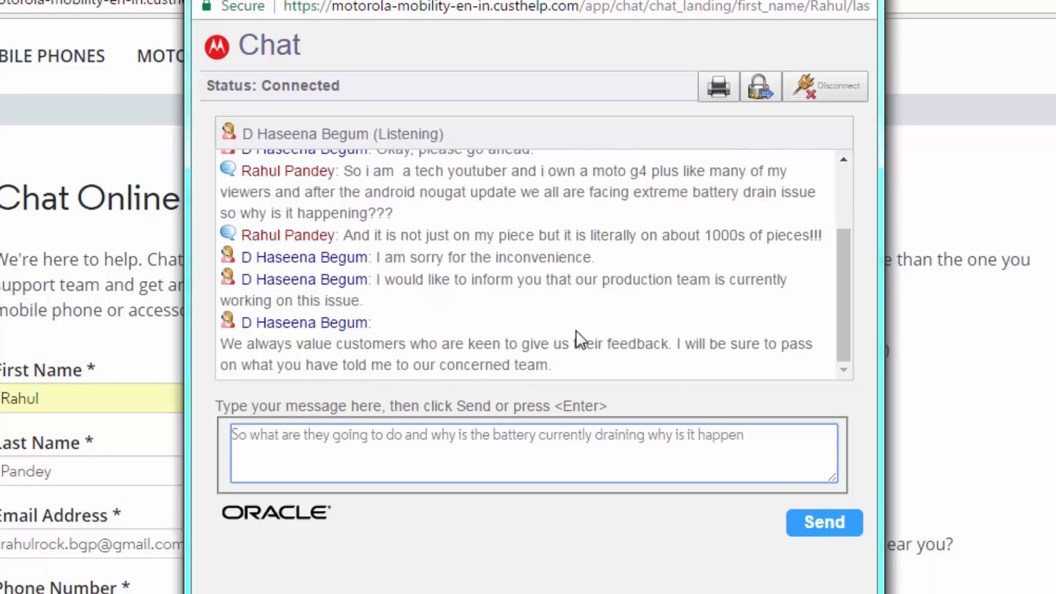
type("???")
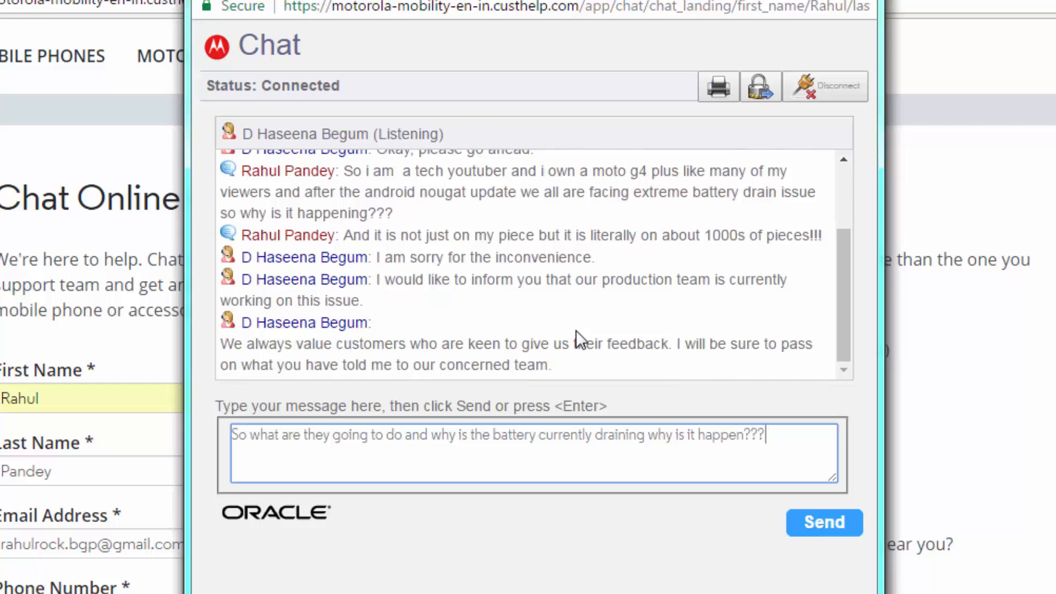
left_click(824, 522)
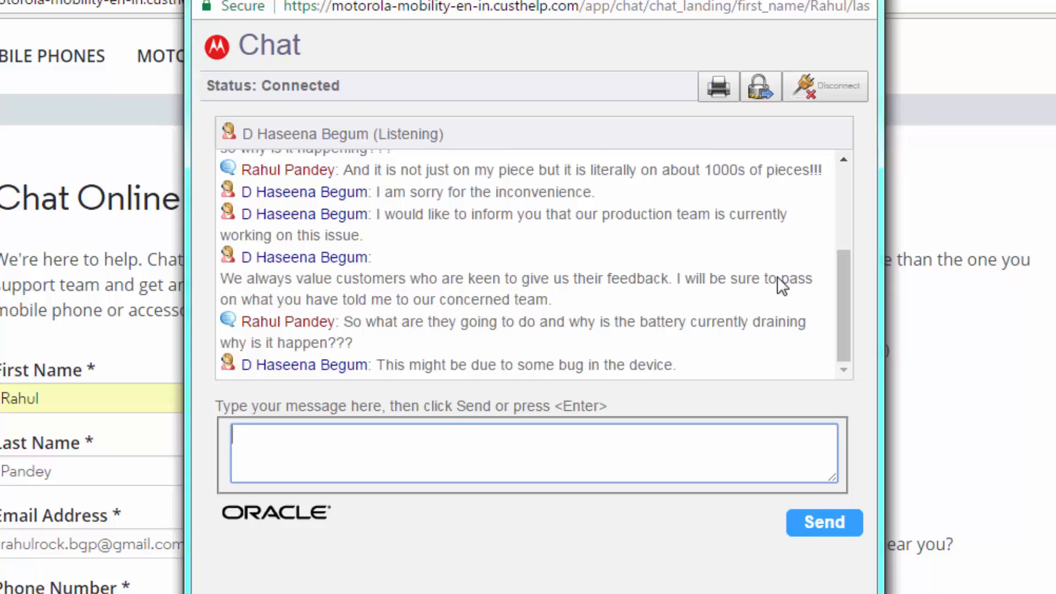
Step: Send the question about a future bug fix and what troubleshooting steps to try
type("So it can")
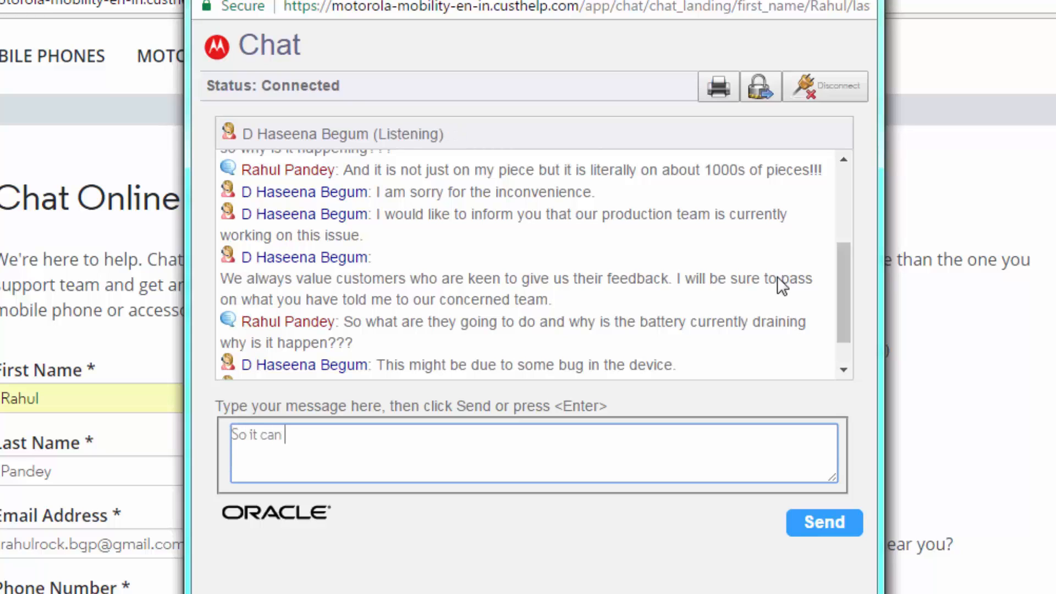
type("fixed by")
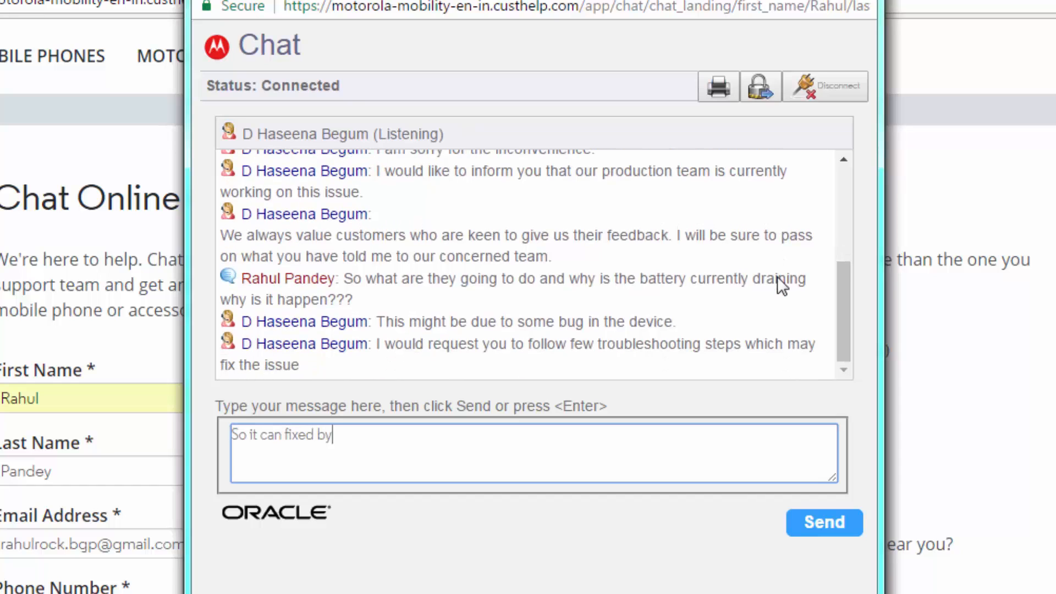
type("a")
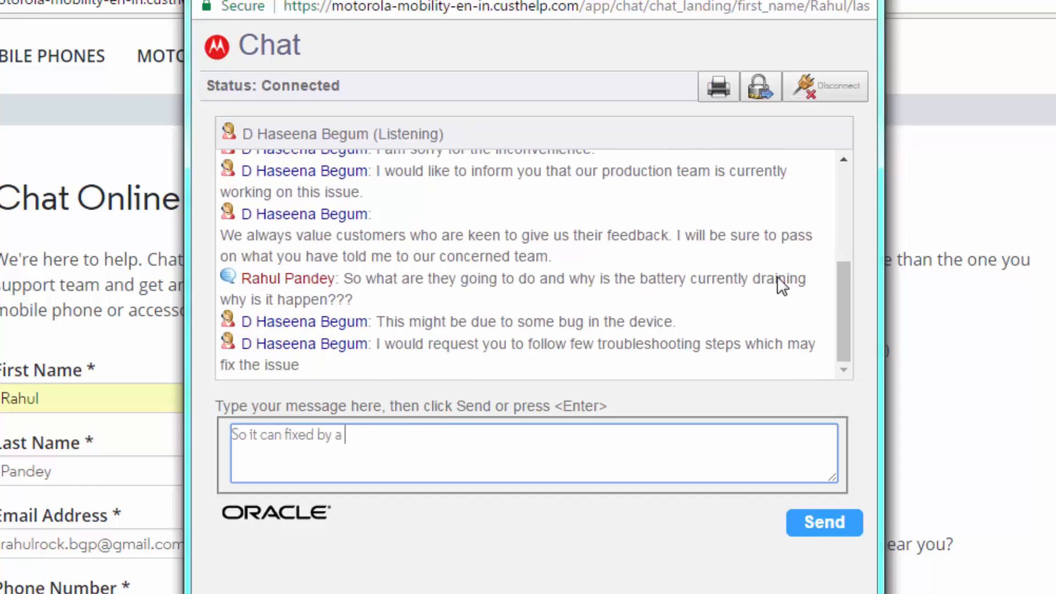
type("bug fixing update which motorola will provide in near")
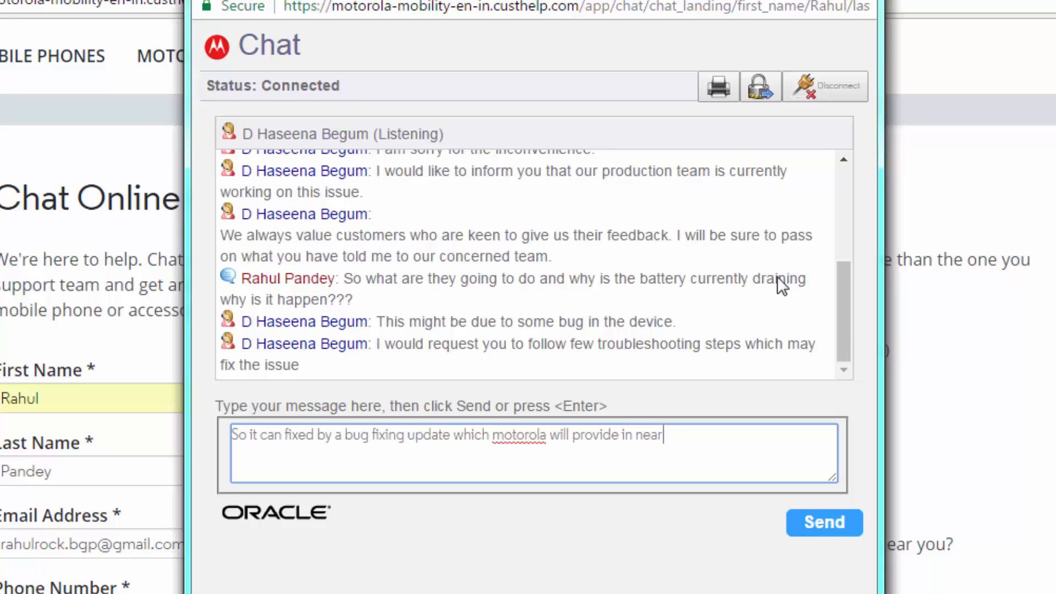
type("future t")
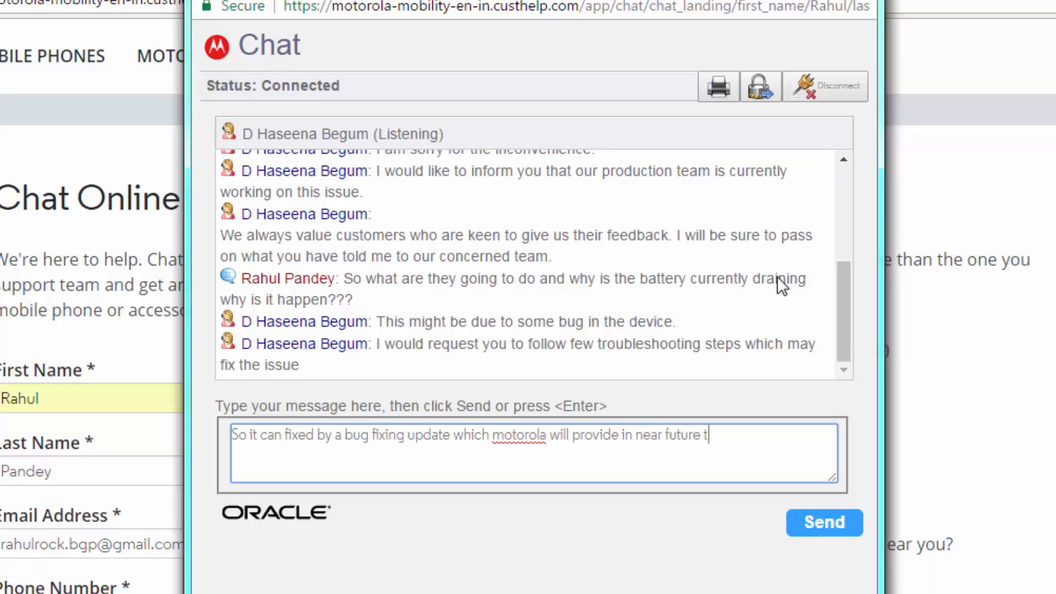
type("what are these troub")
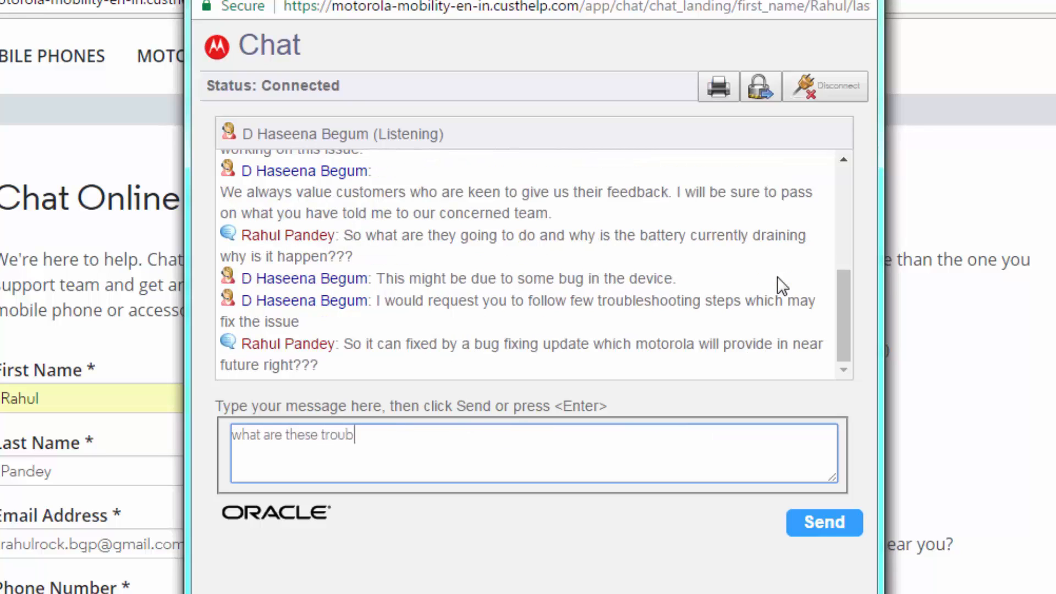
type("les")
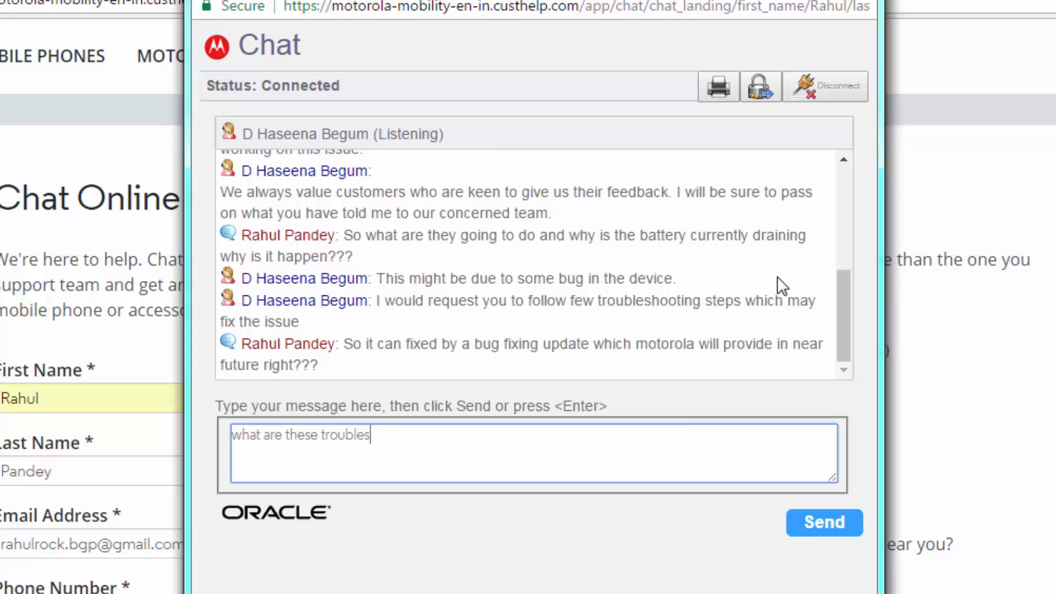
type("shooting steps")
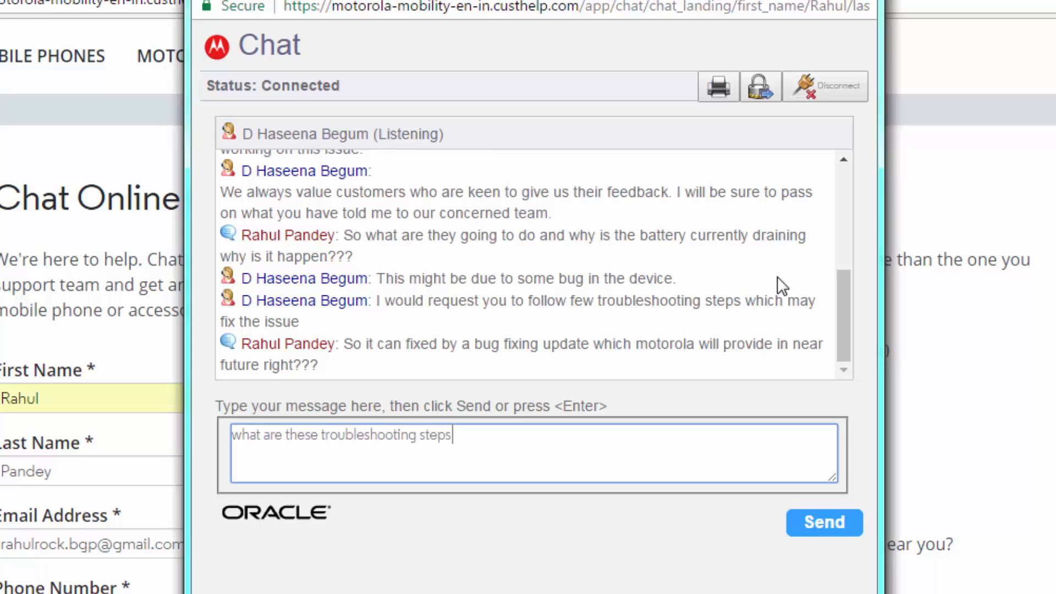
left_click(824, 523)
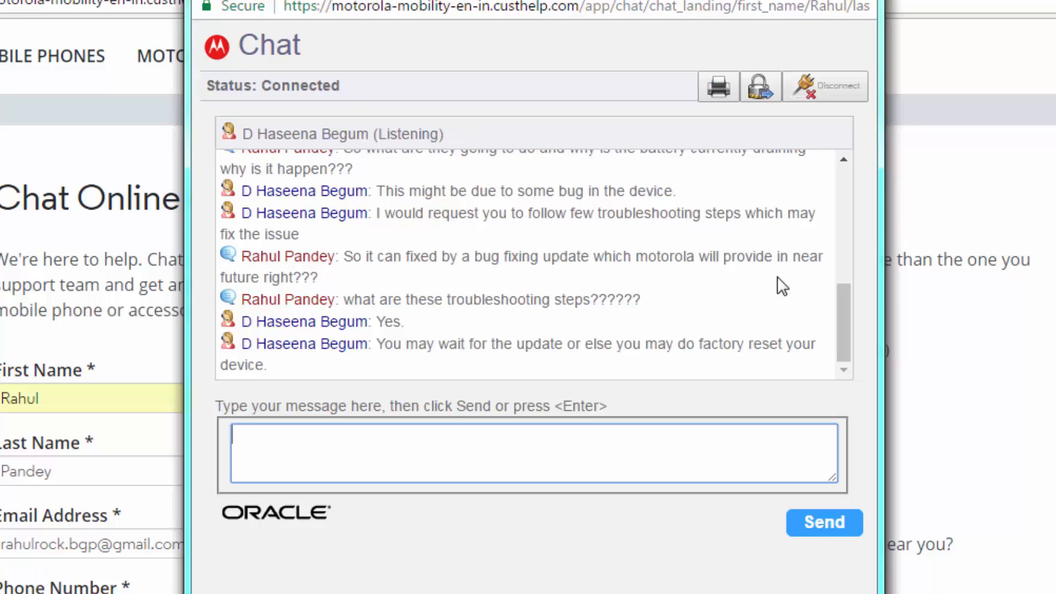
Step: Draft the reply that factory reset was done several times and the drain still exists
type("I have")
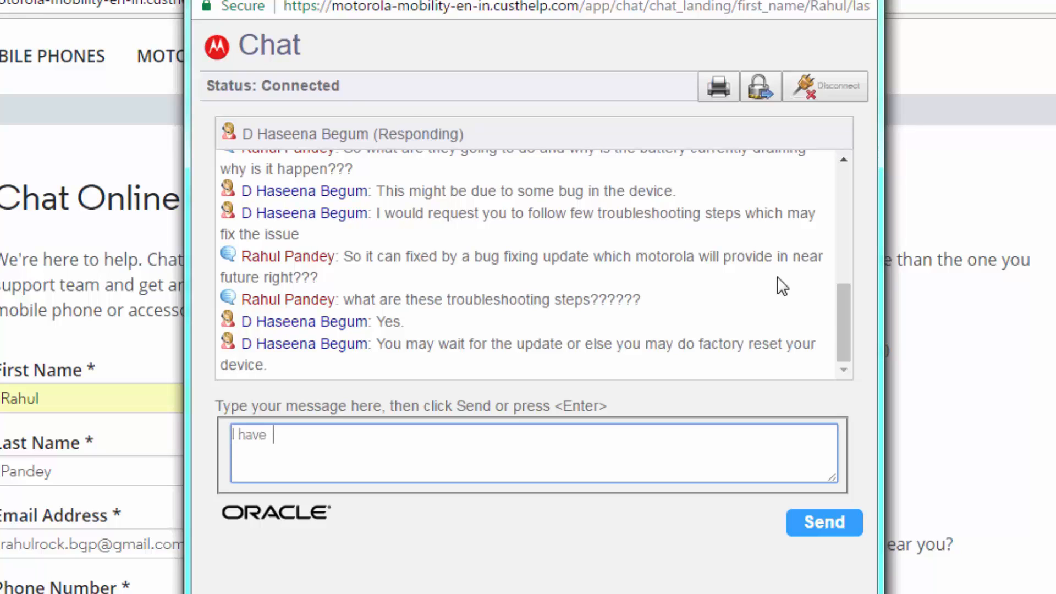
type("actually")
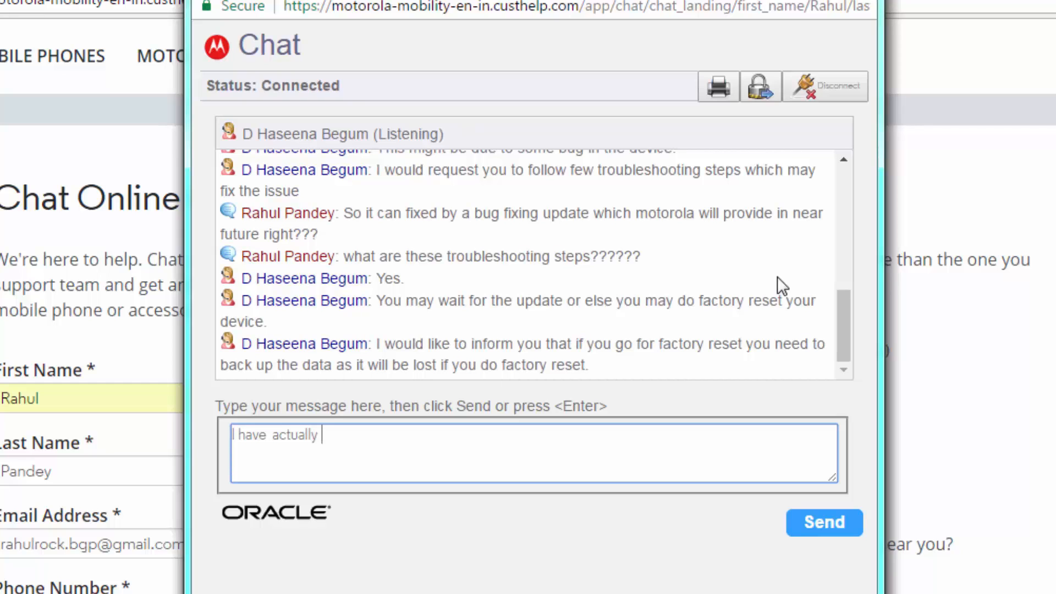
type("done factory rest")
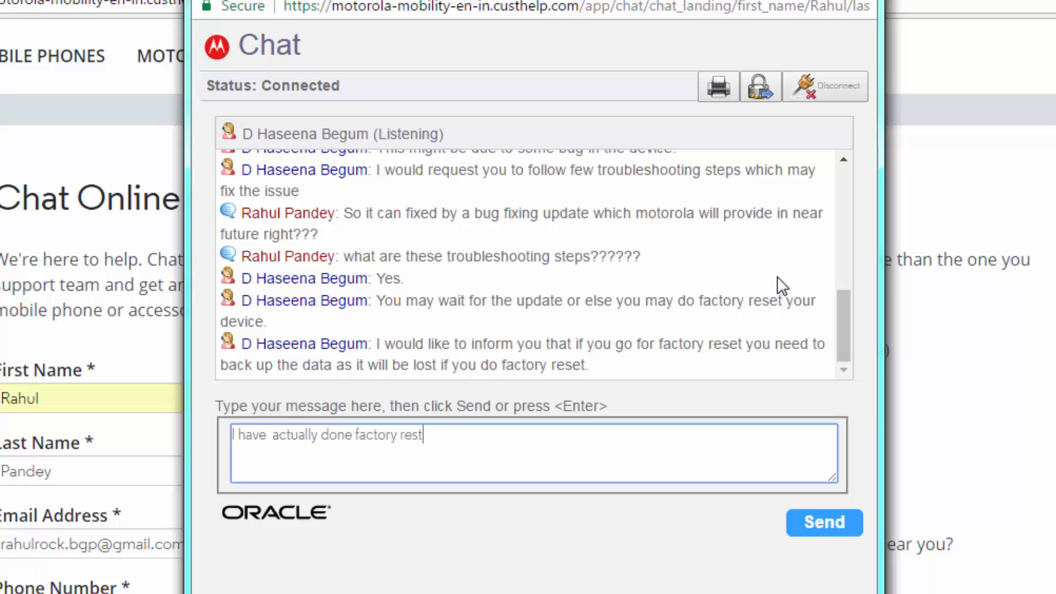
key("Backspace")
type("et severl")
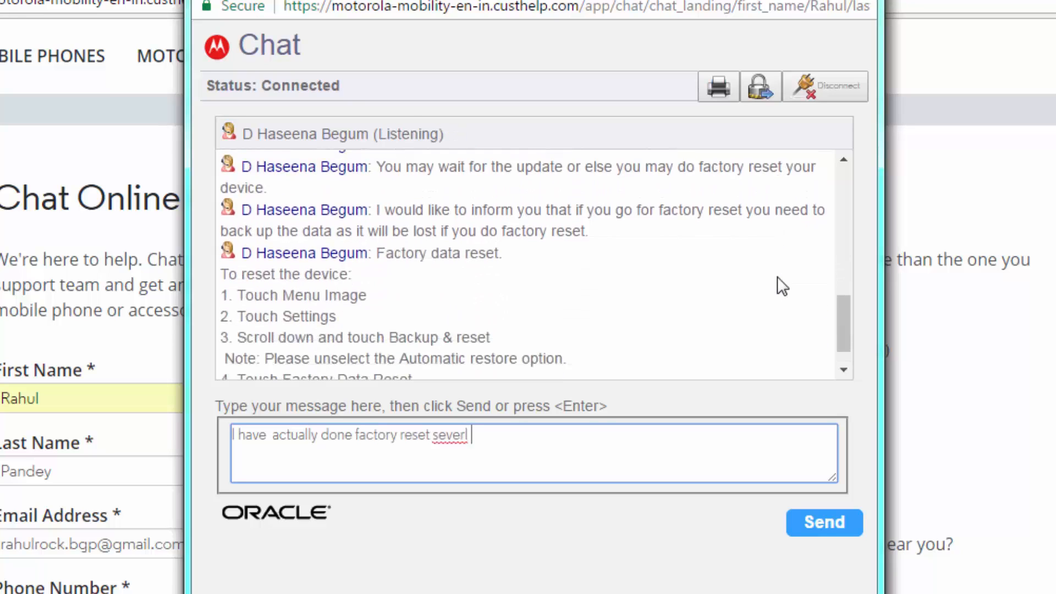
type("t")
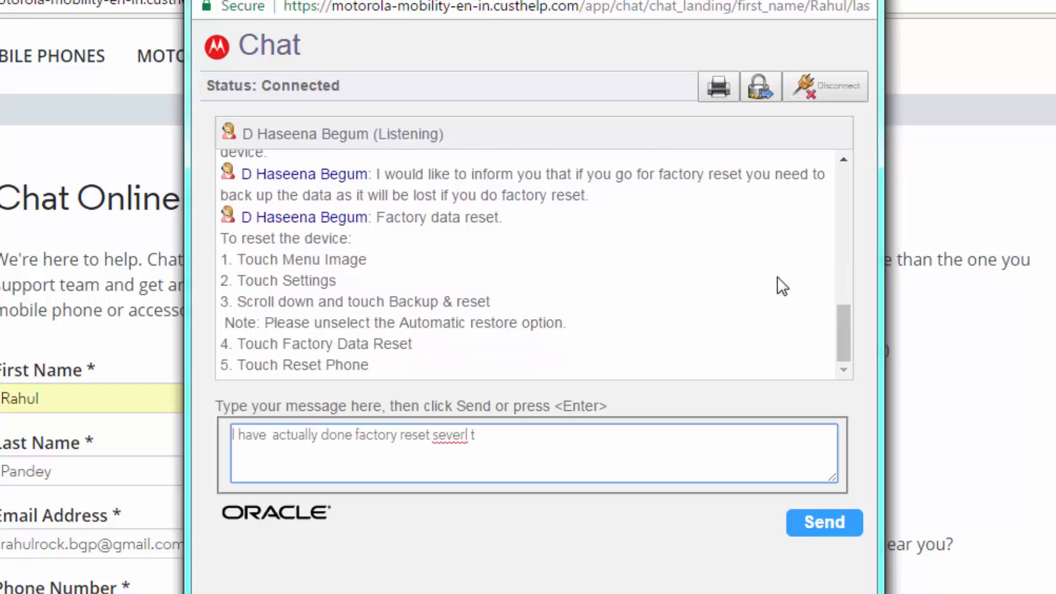
key("Backspace")
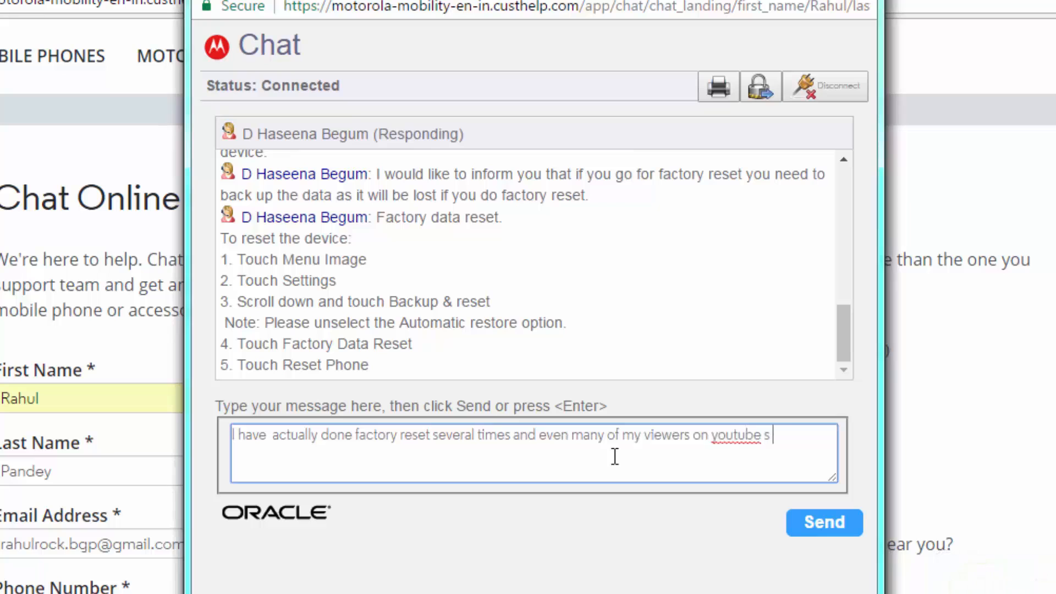
type("also done")
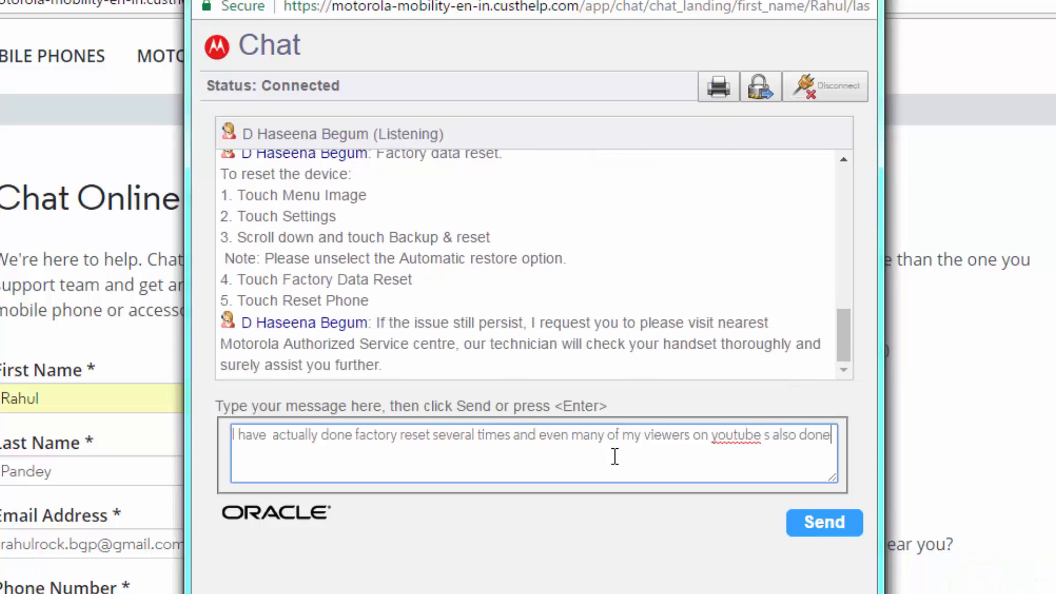
type("it so")
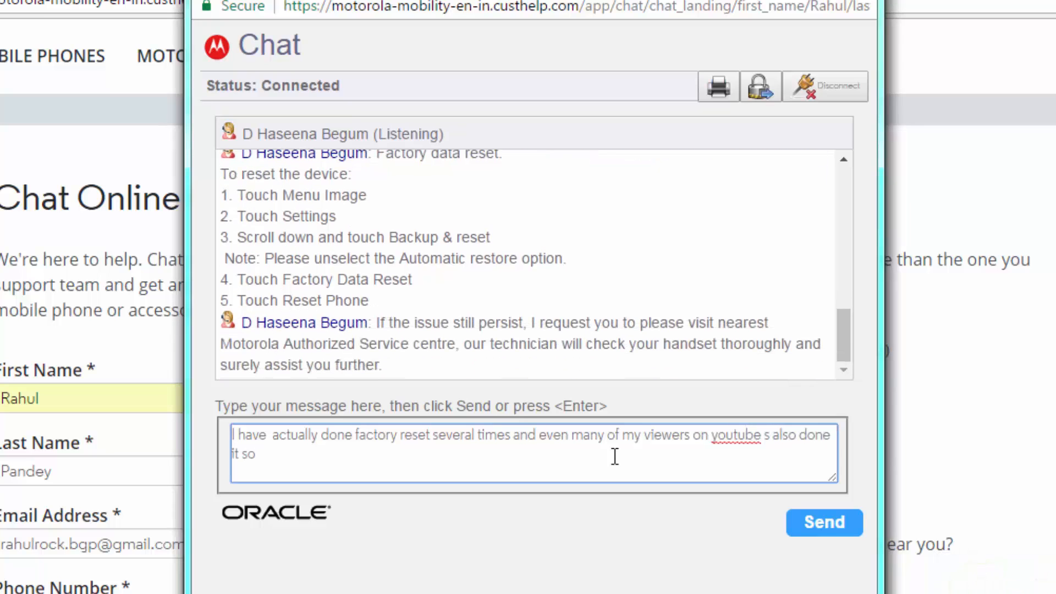
type("why")
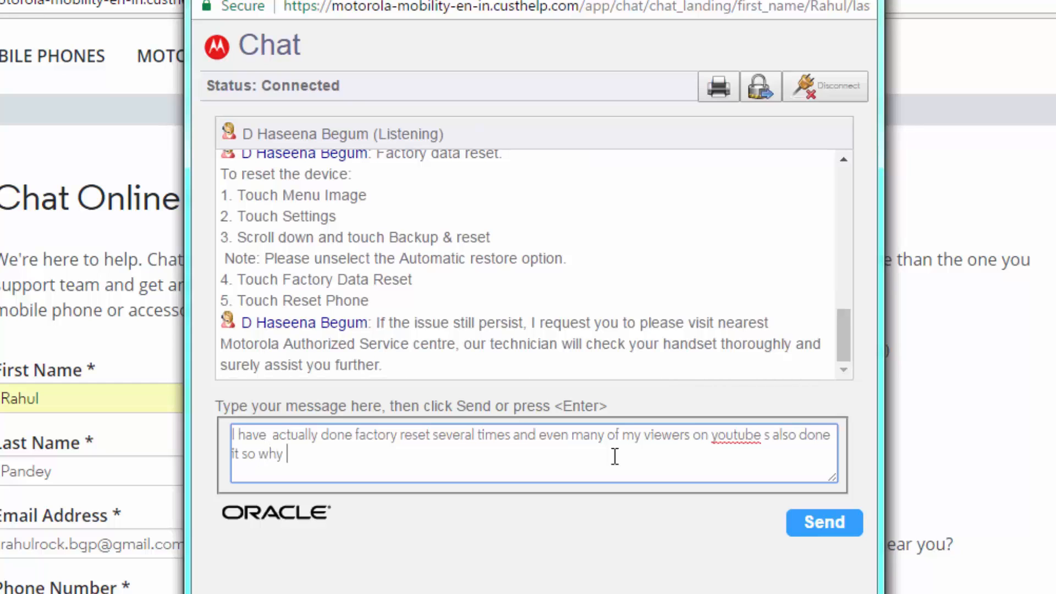
key("BackSpace")
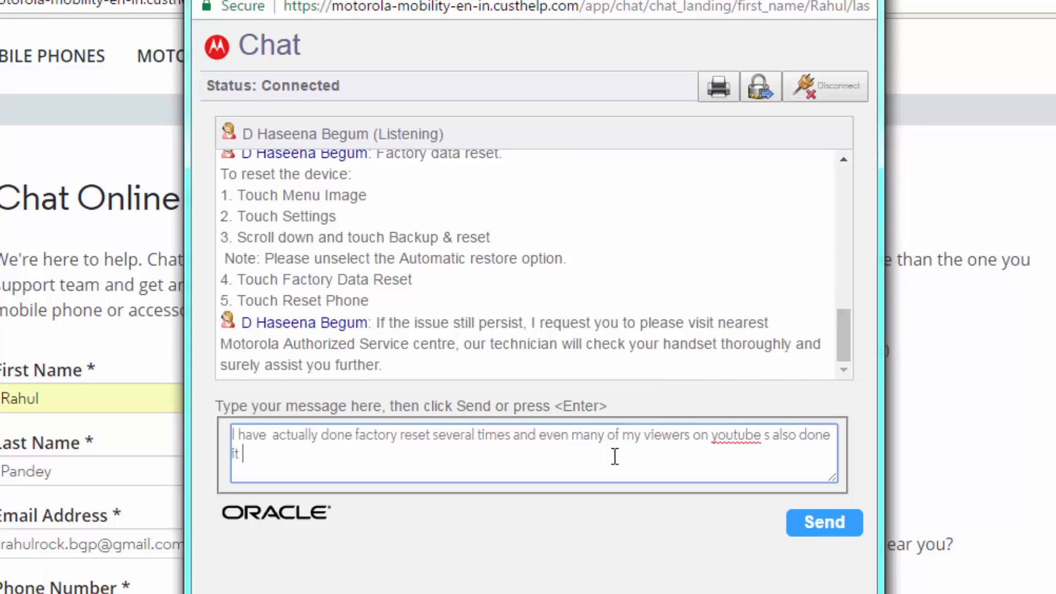
type("and it still exists what to do in that")
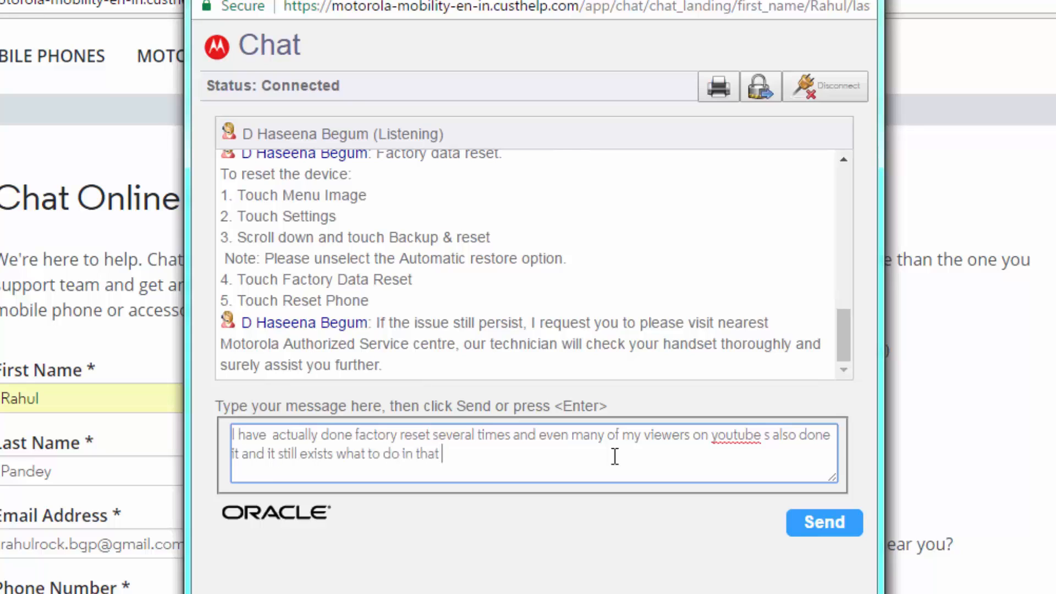
type("case??")
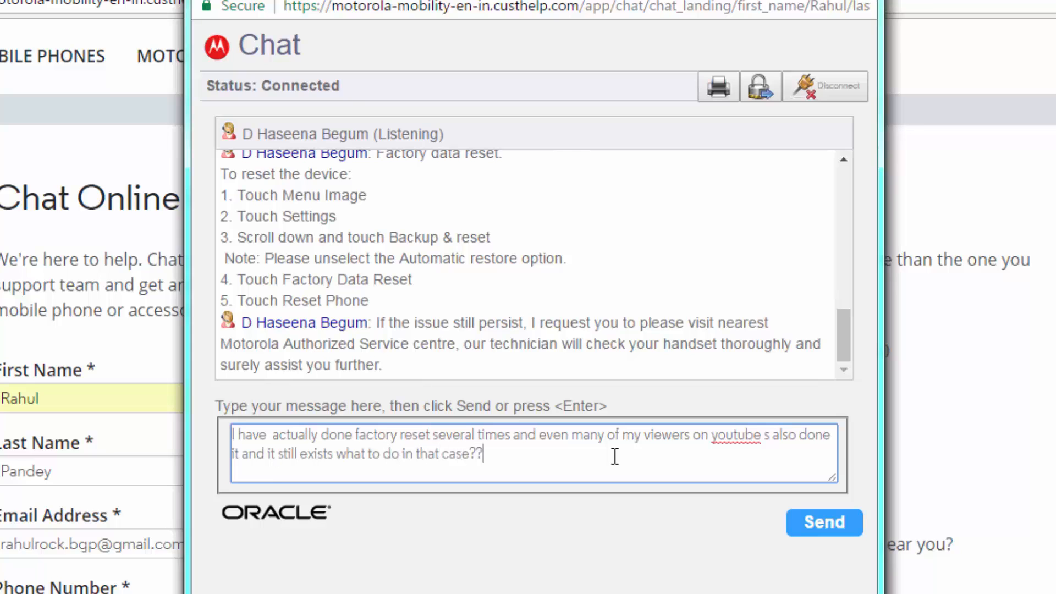
Step: Send the factory-reset message and the question about when the update will arrive
left_click(825, 522)
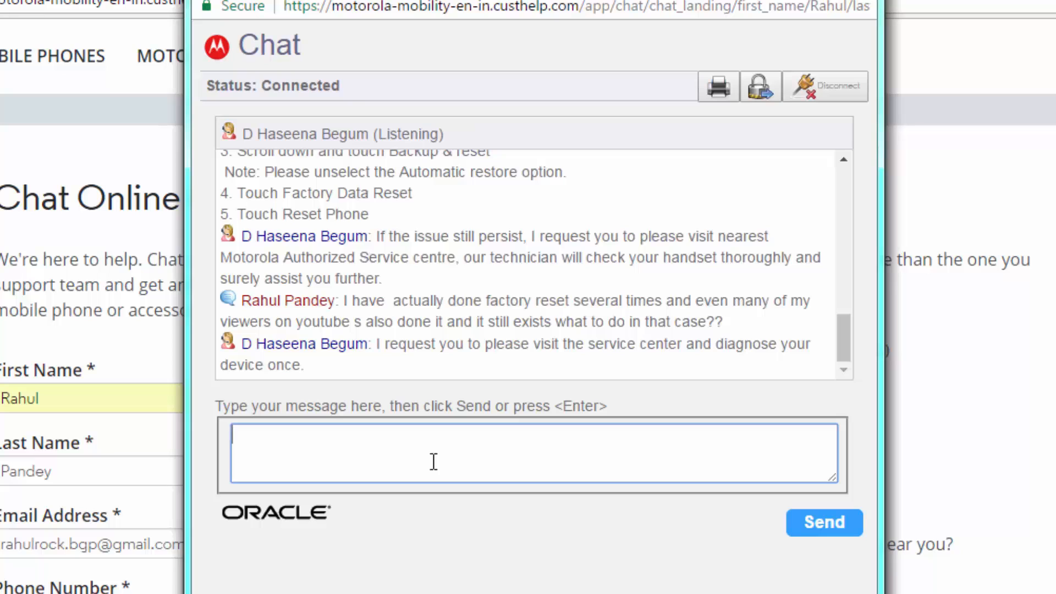
type("Alru")
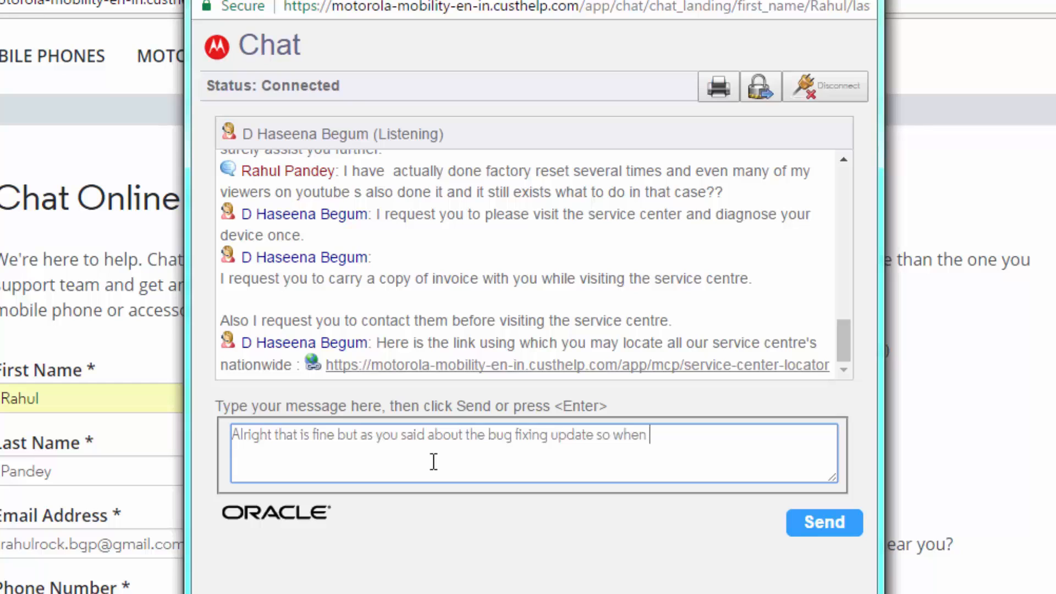
left_click(824, 522)
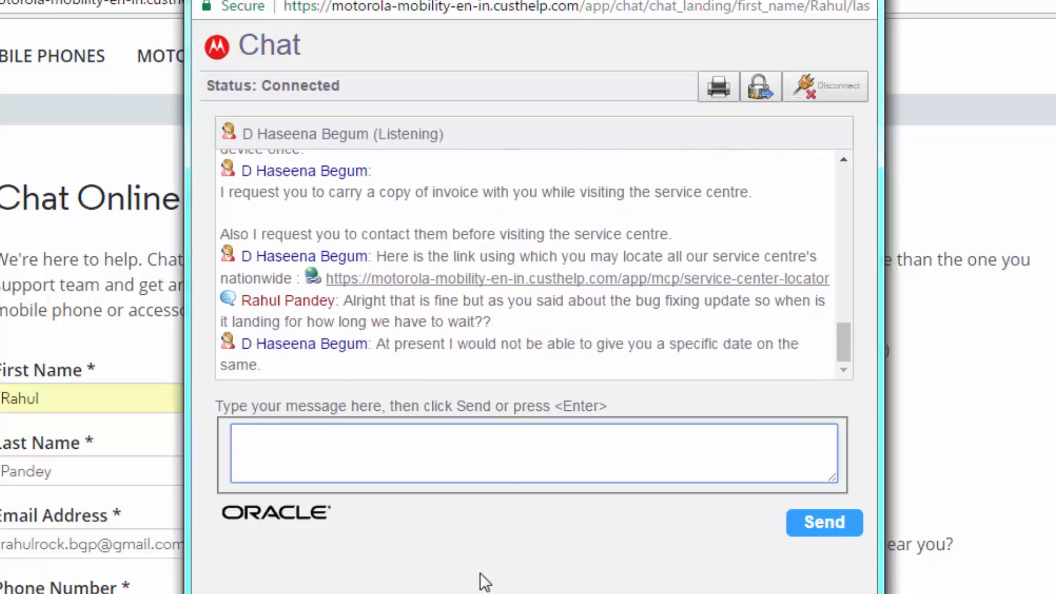
Step: Draft the reply asking only for a rough time span, not a specific date
type("Yes and i am not asking for a specific date too i am just asking for a time span like a month or two month anything")
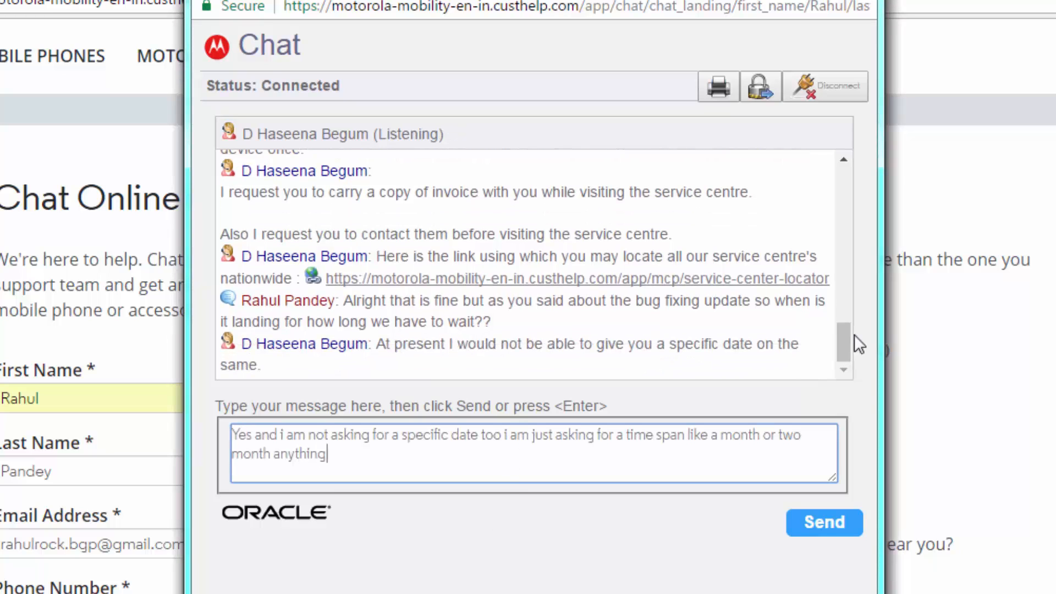
type("like that")
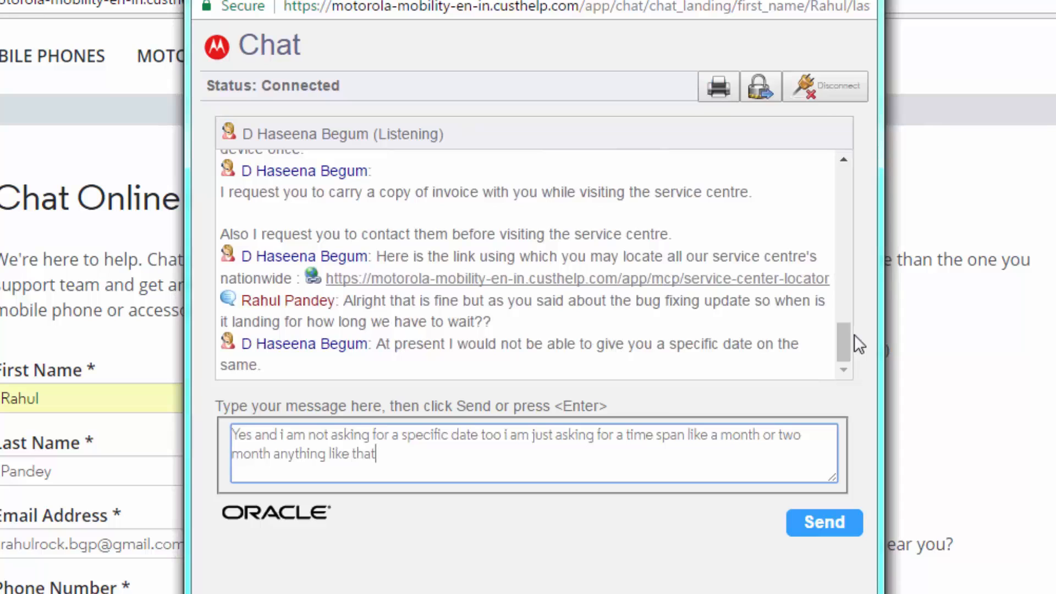
Step: Send the time-span message and draft a plea for at least a month or two estimate
left_click(824, 523)
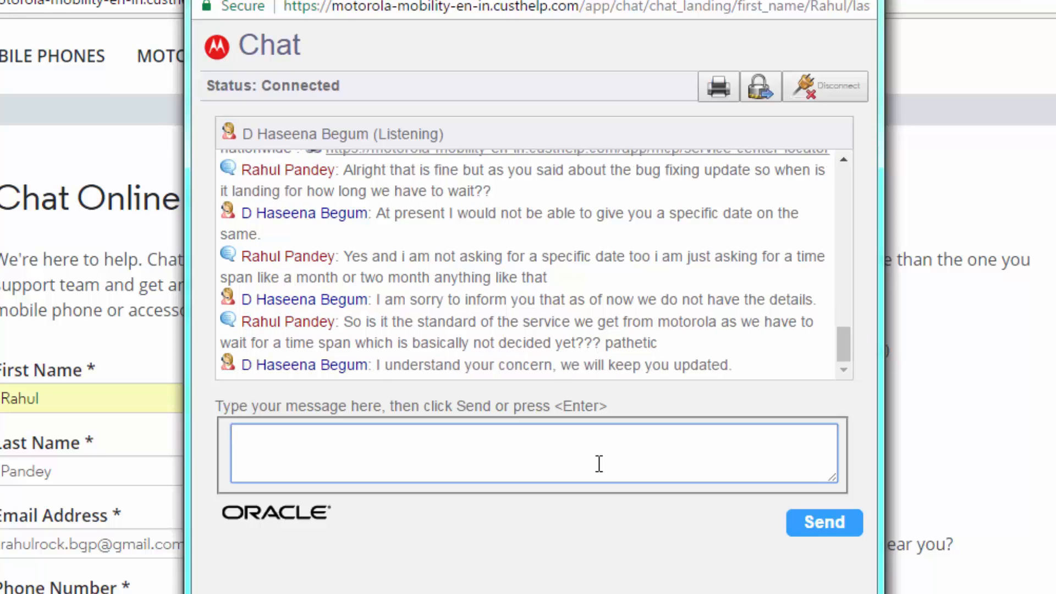
type("So please provide at least a time span like a month or two month so that we can believe that moto is working on this and it will a relief for many of my")
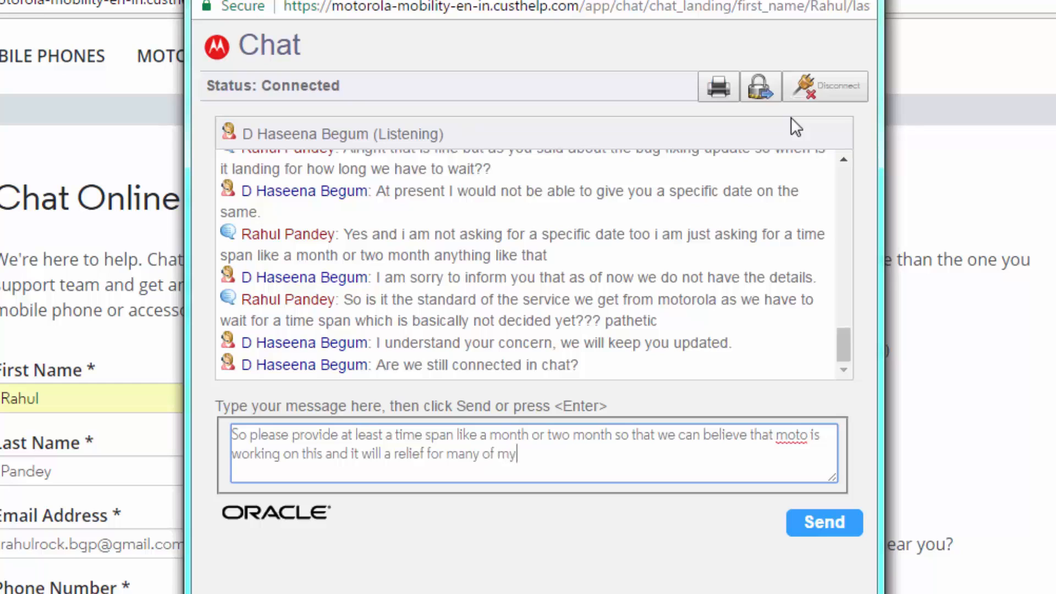
type("viewers to")
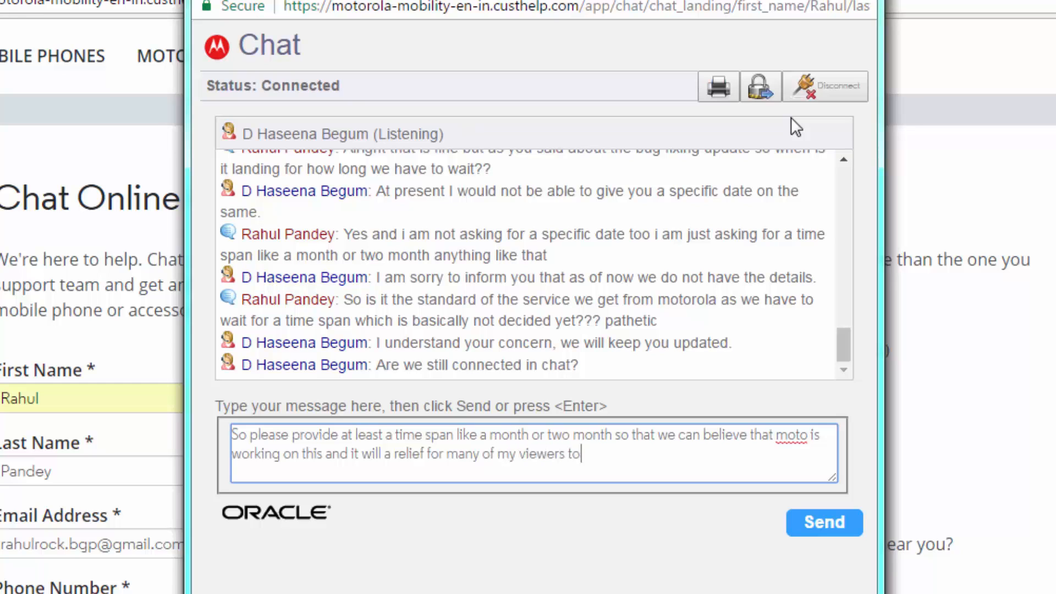
Step: Send the plea and write that it's great to know they are working on it
left_click(824, 523)
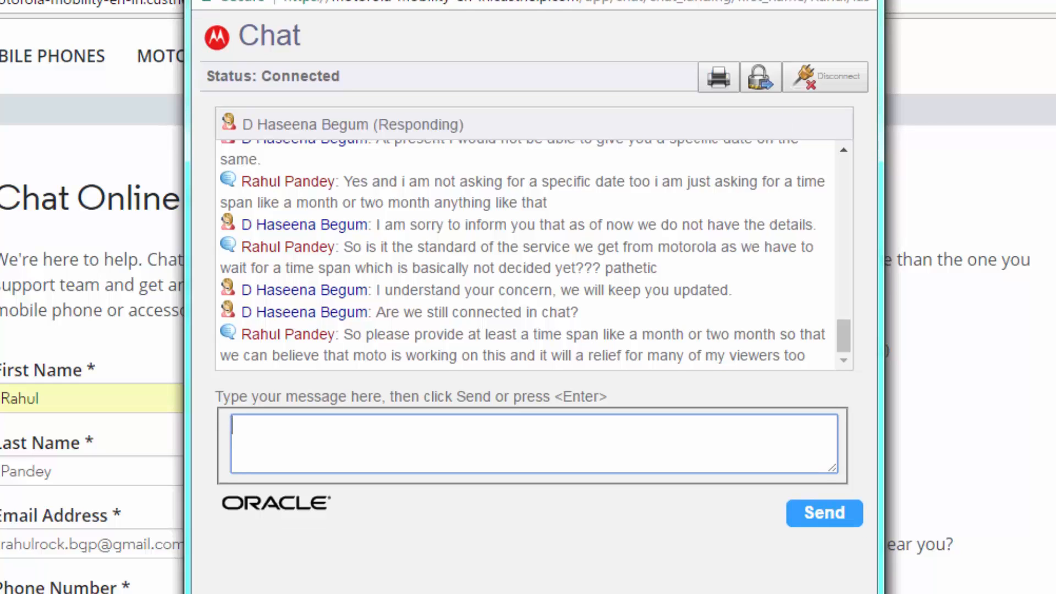
type("So atleast =")
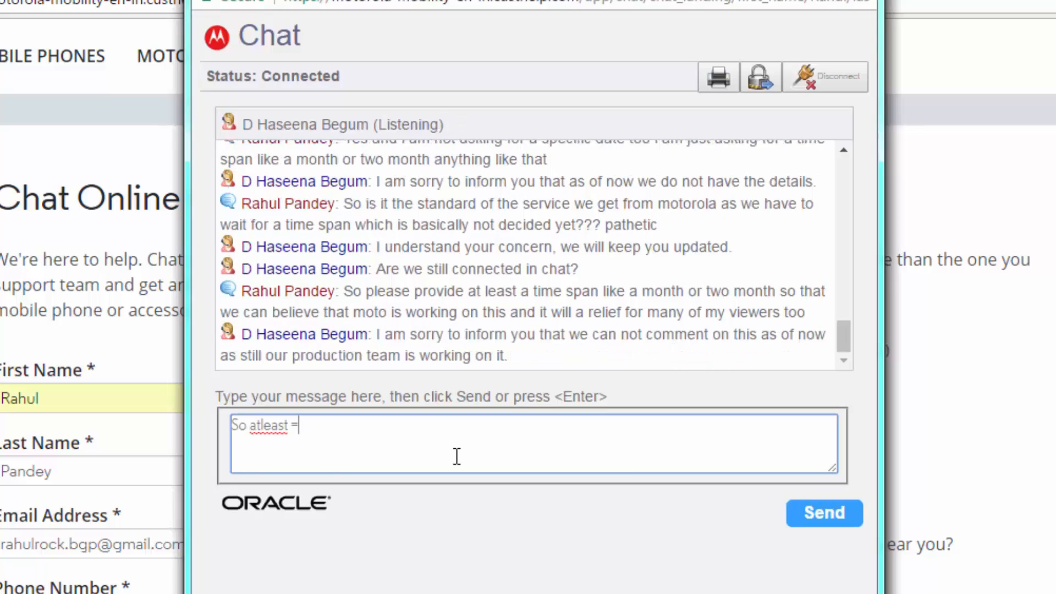
key("BackSpace")
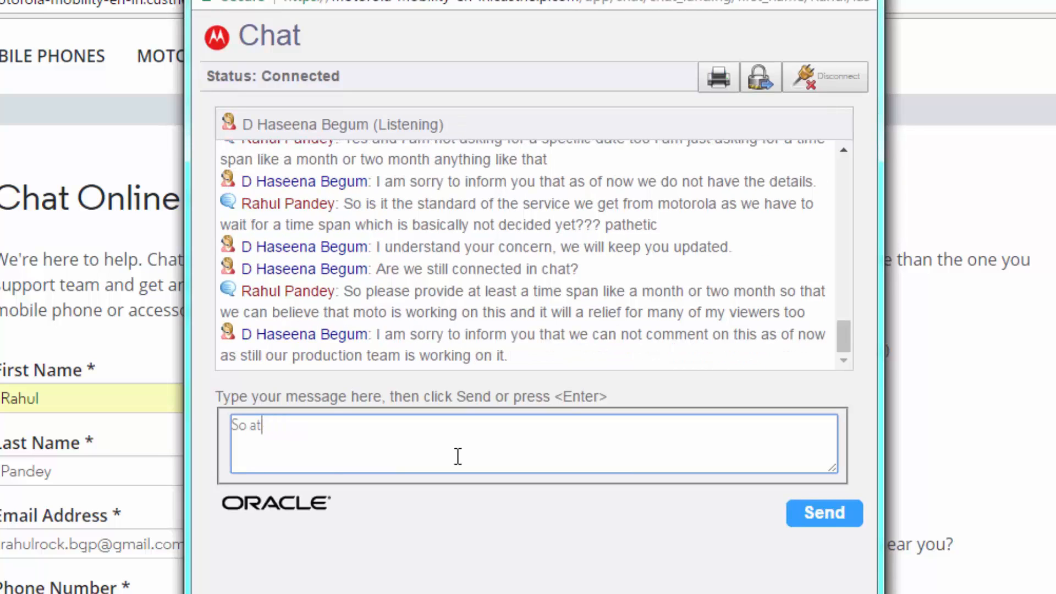
type("least and at last we came to know that they are working on it that is")
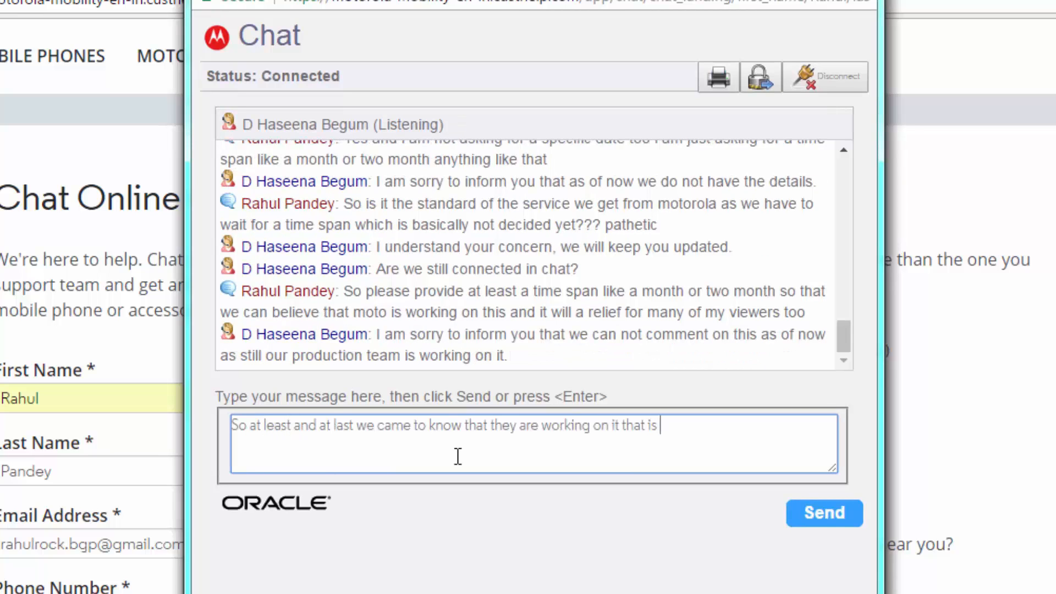
type("great")
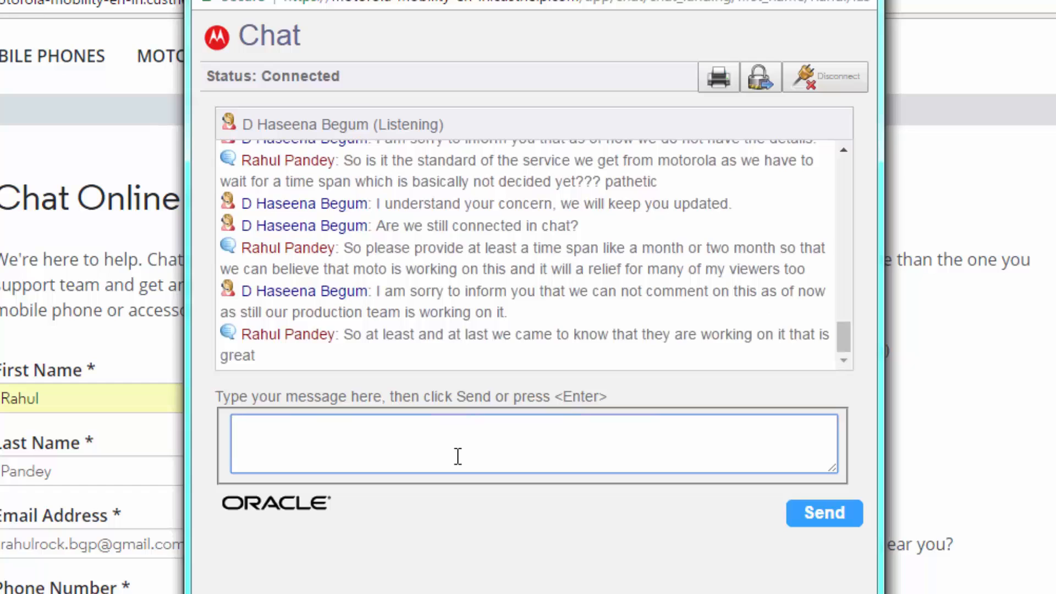
Step: Send the question whether the battery and idle drain issue will be resolved
type("So all the battery drain or the ideal drain issue will be re")
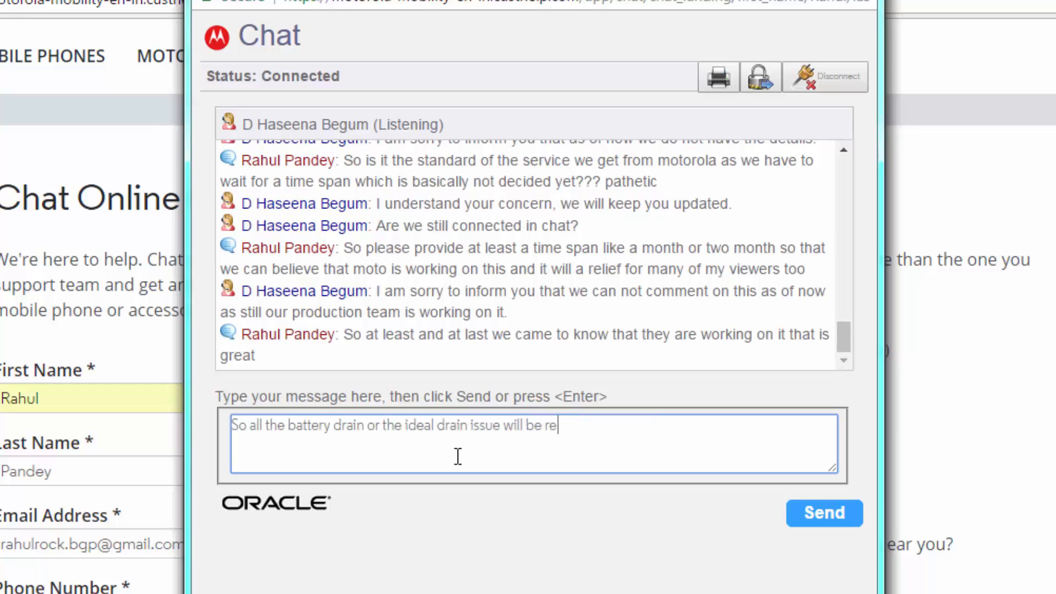
type("solved")
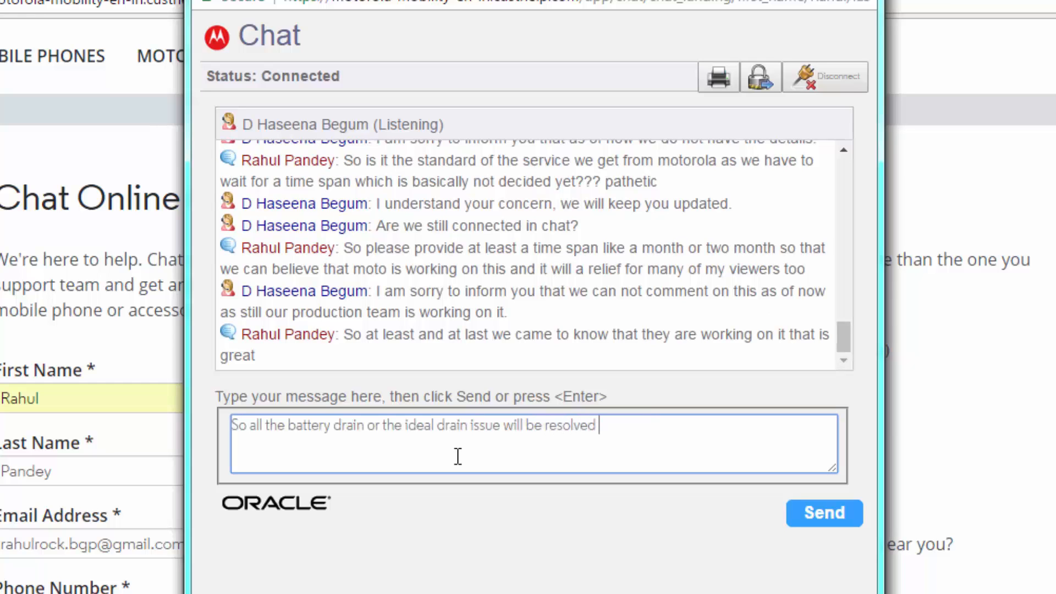
left_click(825, 513)
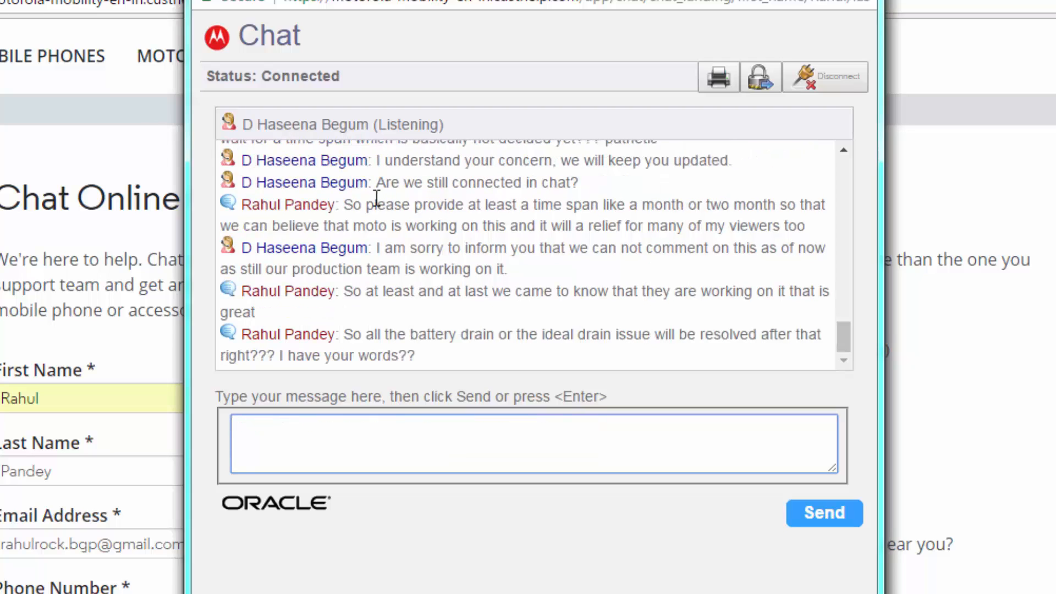
left_click(532, 450)
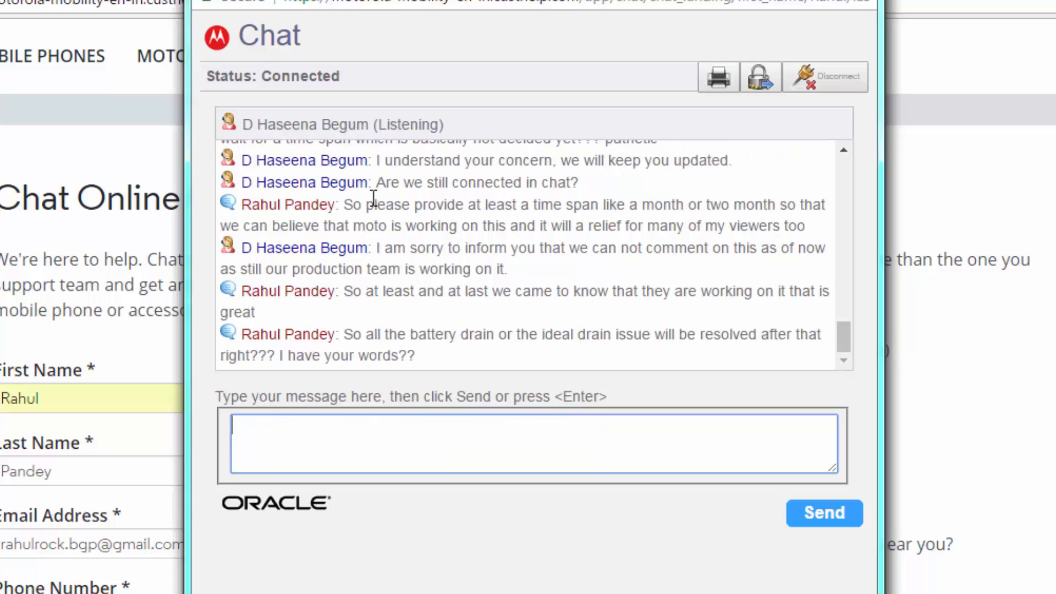